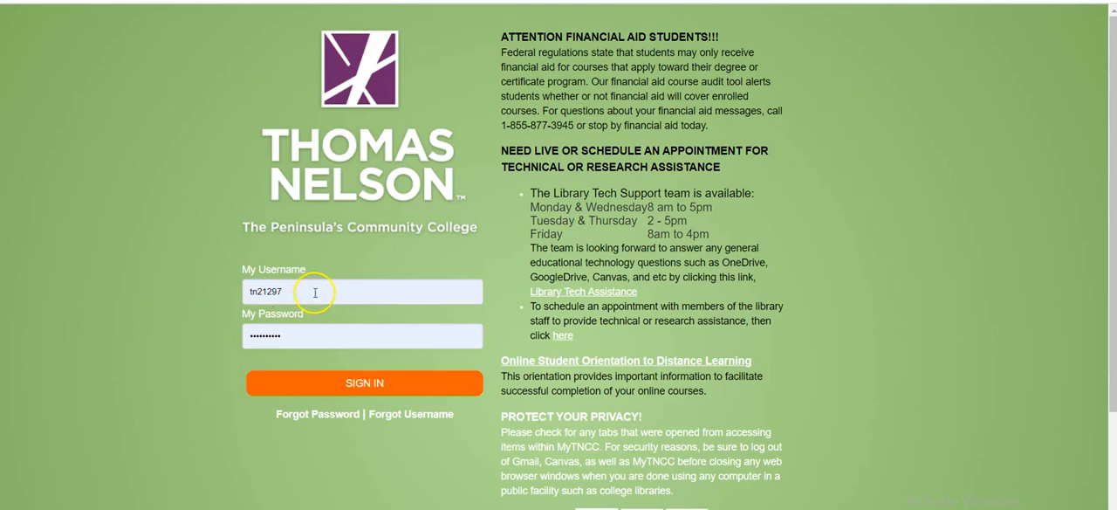
{"action": "mouse_move", "coordinate": [349, 225]}
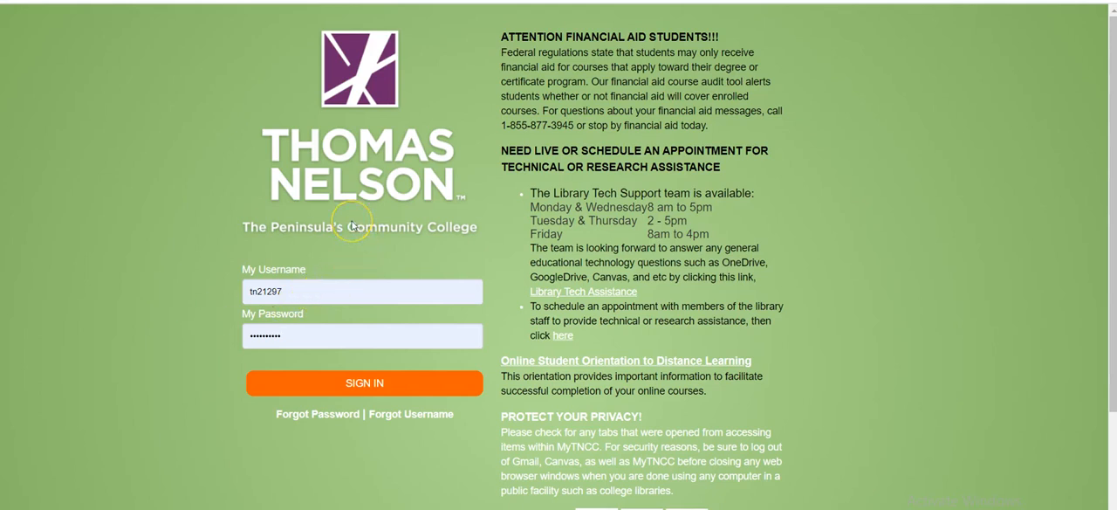
{"action": "mouse_move", "coordinate": [349, 335]}
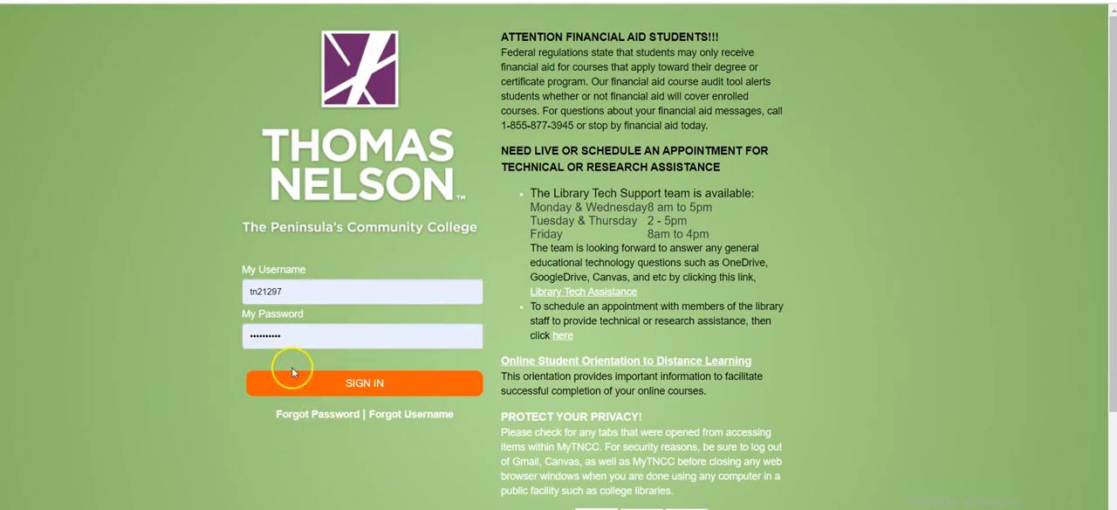
Sign in to the MyTNCC student portal with the entered credentials.
{"action": "left_click", "coordinate": [363, 382]}
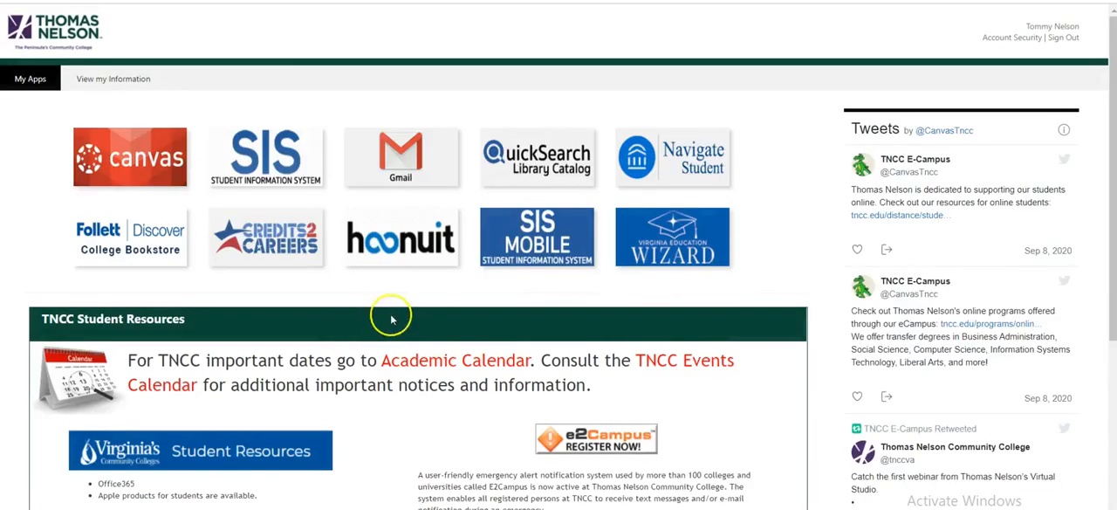
{"action": "mouse_move", "coordinate": [435, 314]}
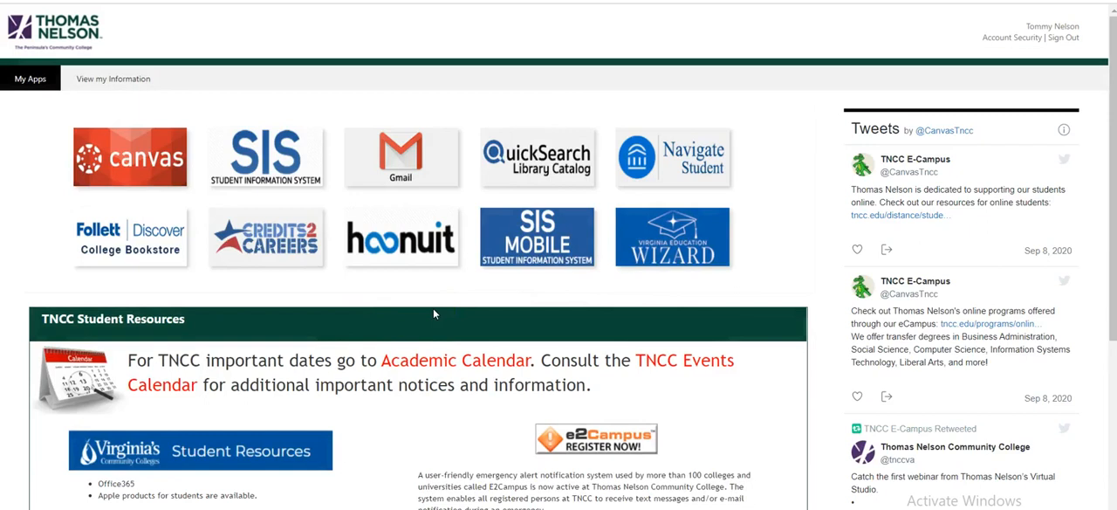
{"action": "mouse_move", "coordinate": [782, 168]}
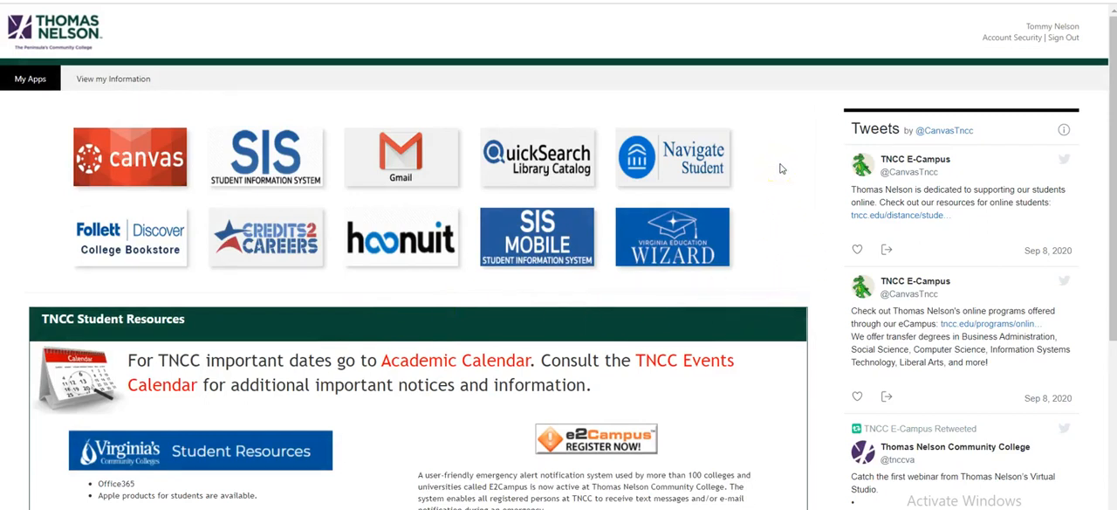
{"action": "mouse_move", "coordinate": [674, 171]}
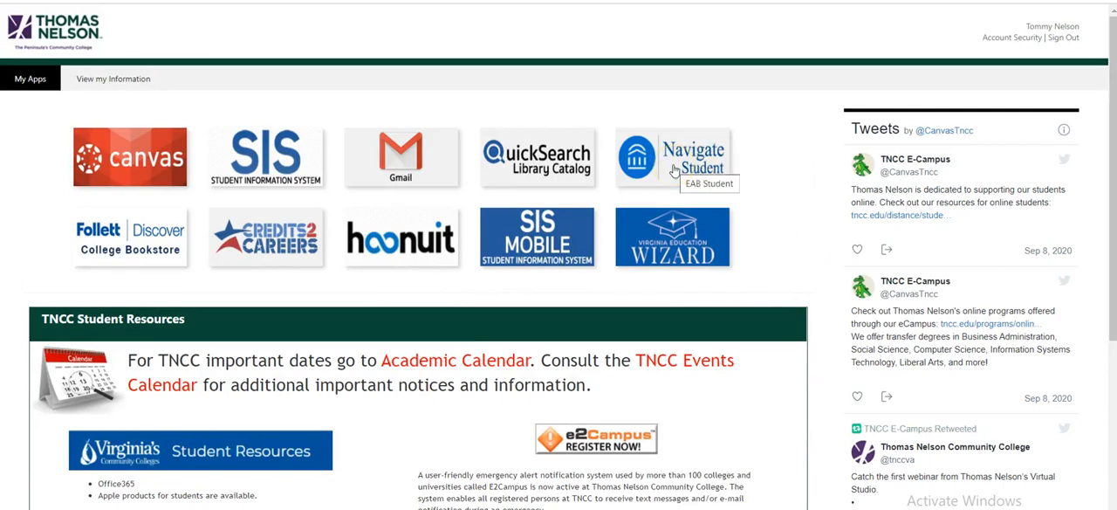
Launch Navigate Student from the My Apps tiles.
{"action": "left_click", "coordinate": [674, 158]}
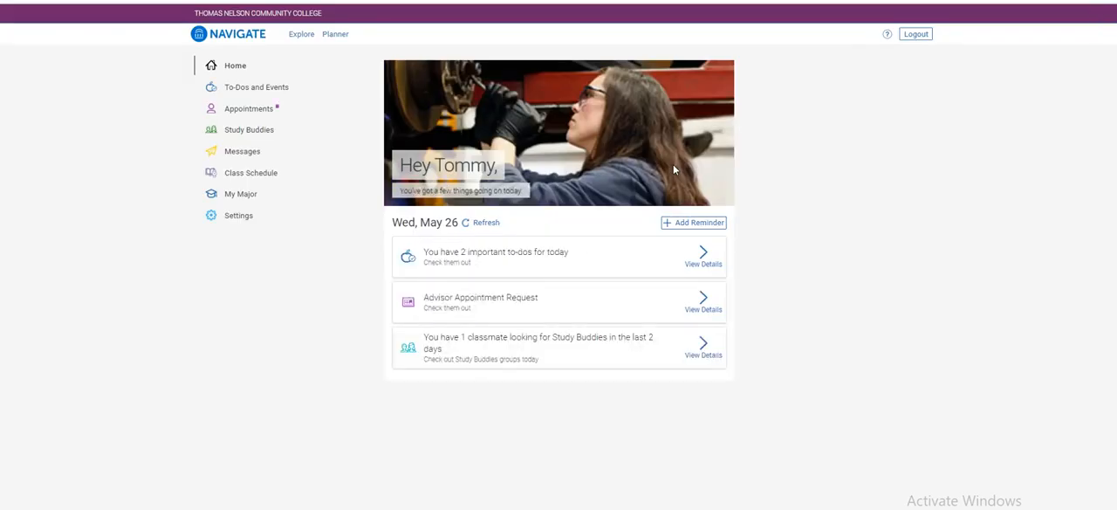
{"action": "mouse_move", "coordinate": [339, 115]}
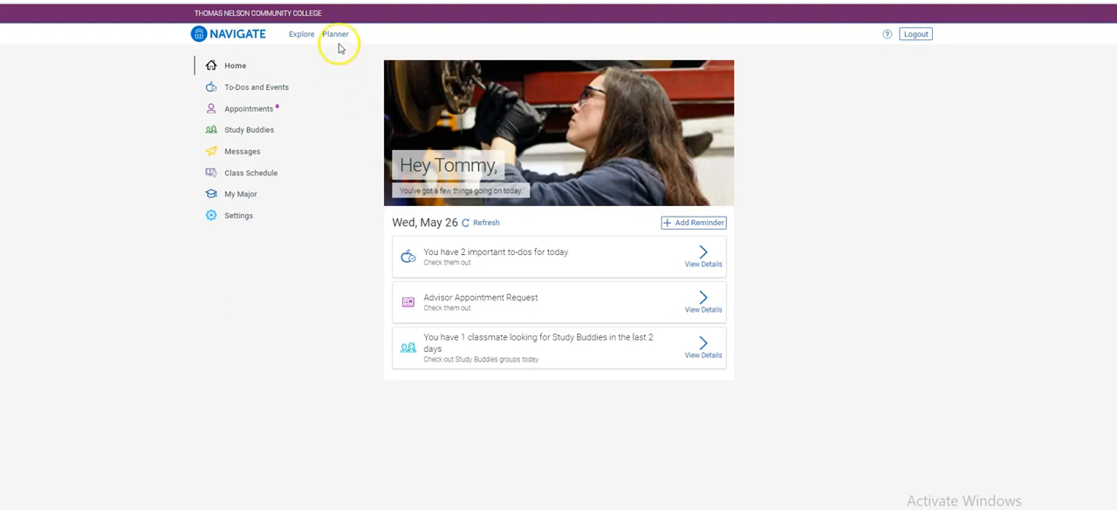
Go to the Planner section from Navigate's top navigation.
{"action": "left_click", "coordinate": [340, 34]}
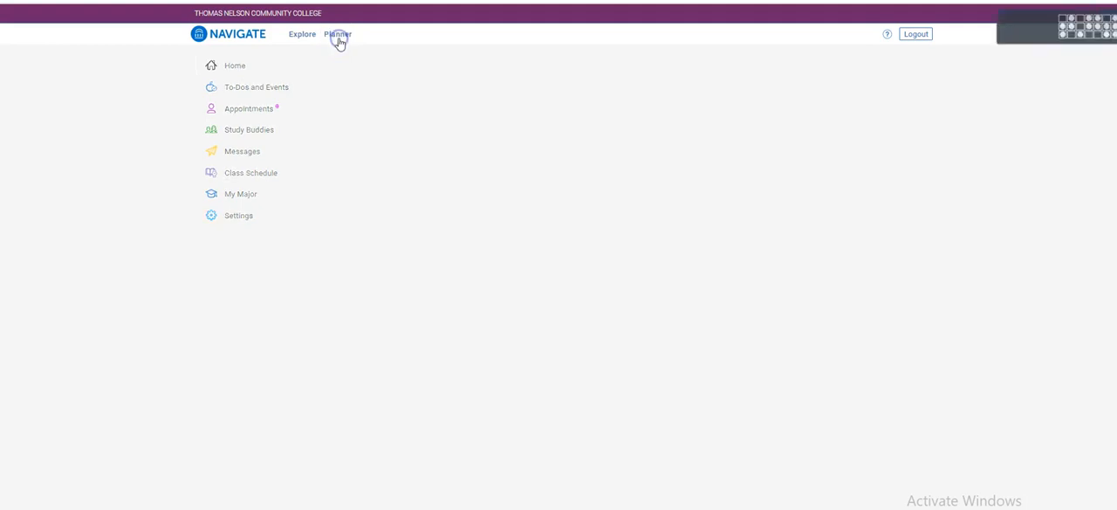
Load My Planner with Social Science plan suggestions and the 2021 Summer and Fall terms.
{"action": "left_click", "coordinate": [339, 35]}
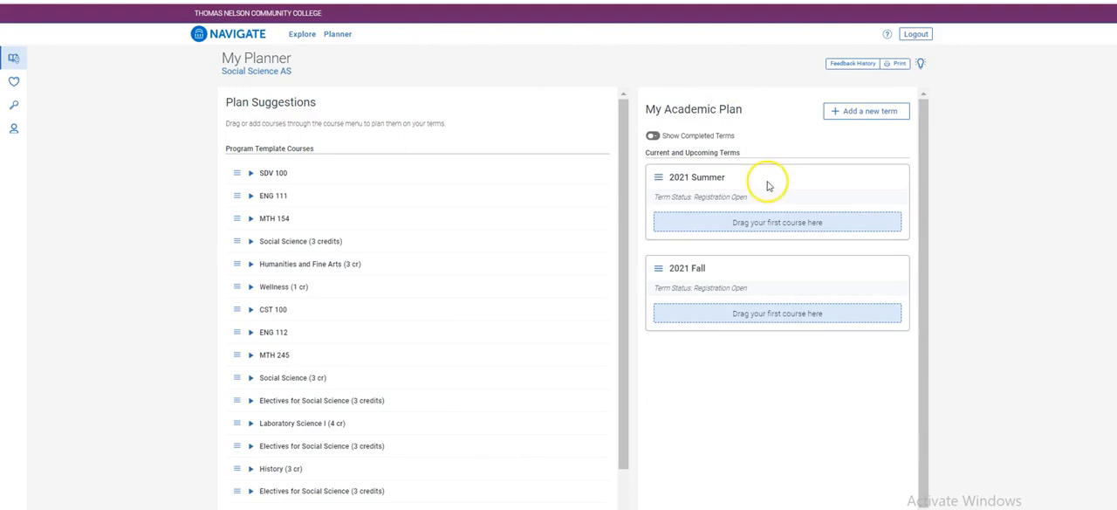
{"action": "mouse_move", "coordinate": [757, 295]}
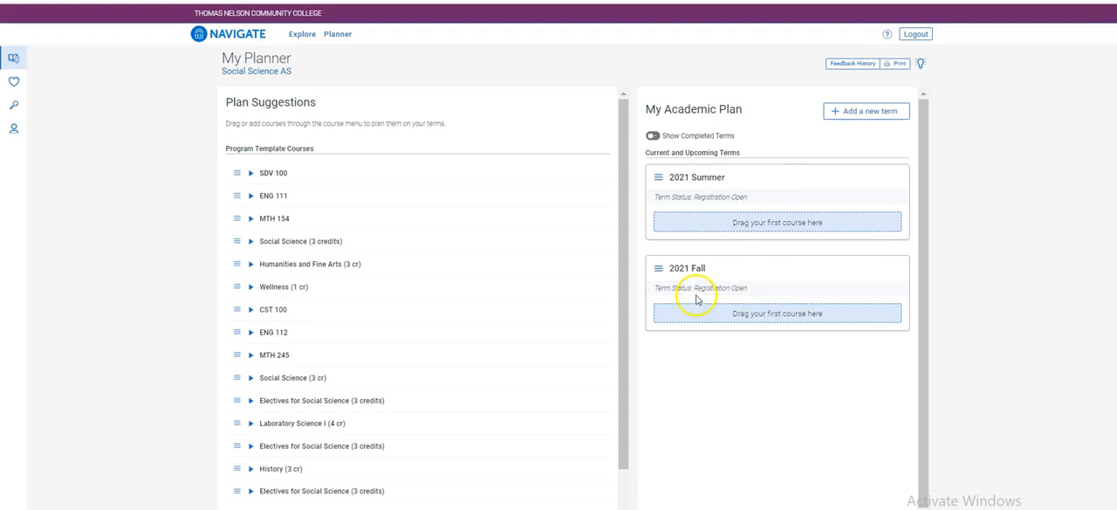
{"action": "mouse_move", "coordinate": [688, 300]}
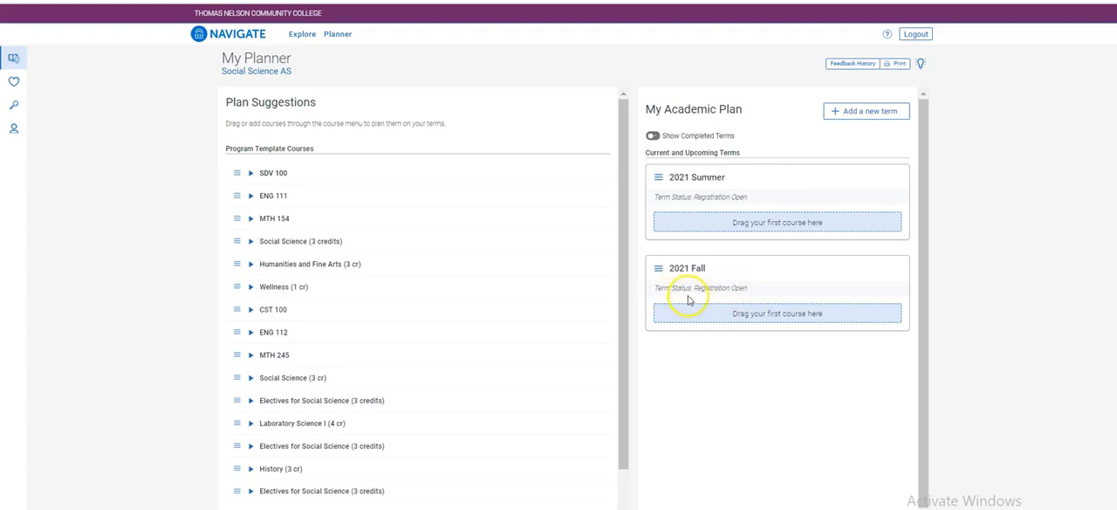
{"action": "mouse_move", "coordinate": [712, 288]}
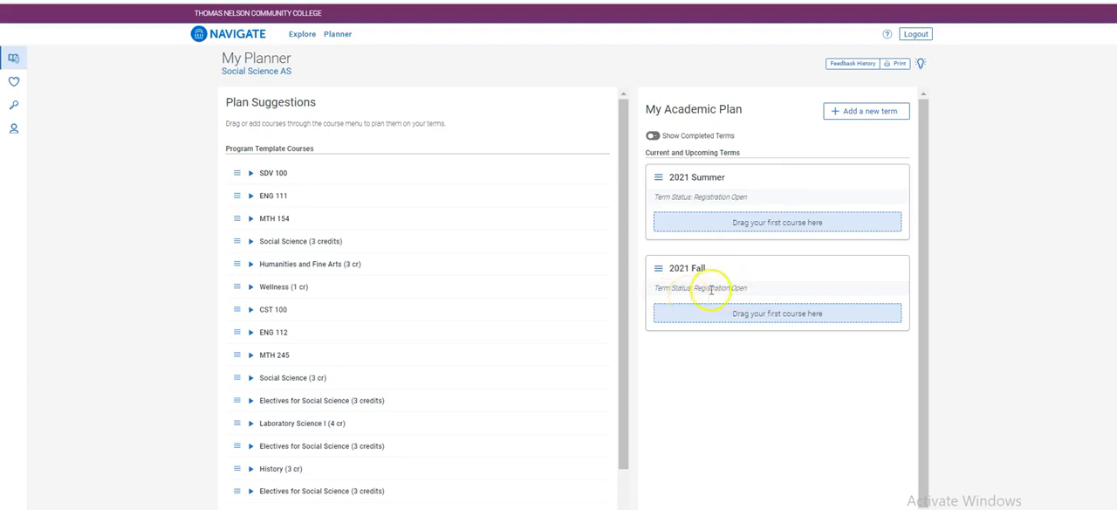
{"action": "mouse_move", "coordinate": [820, 213]}
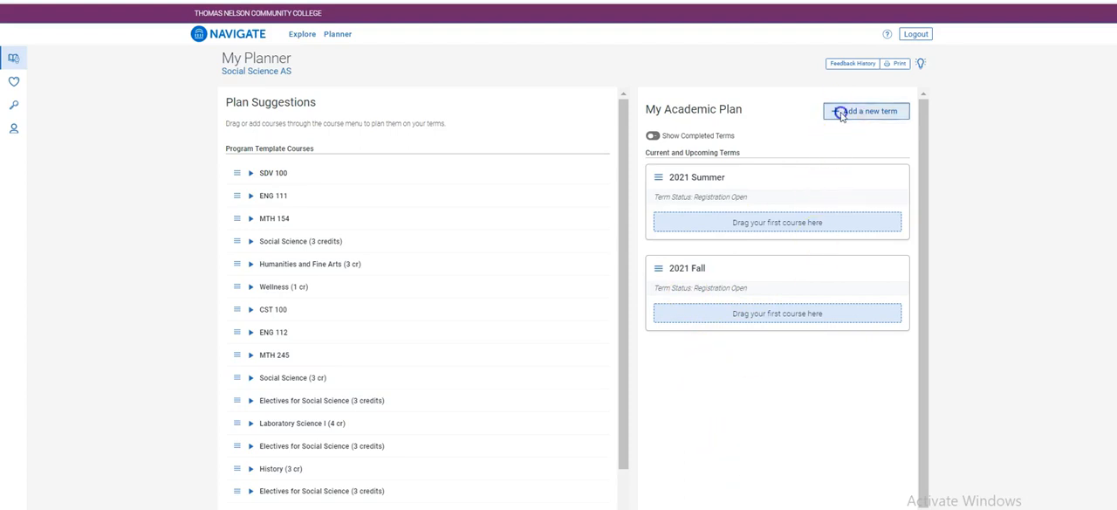
Add the 2022 Spring term to the academic plan.
{"action": "left_click", "coordinate": [865, 110]}
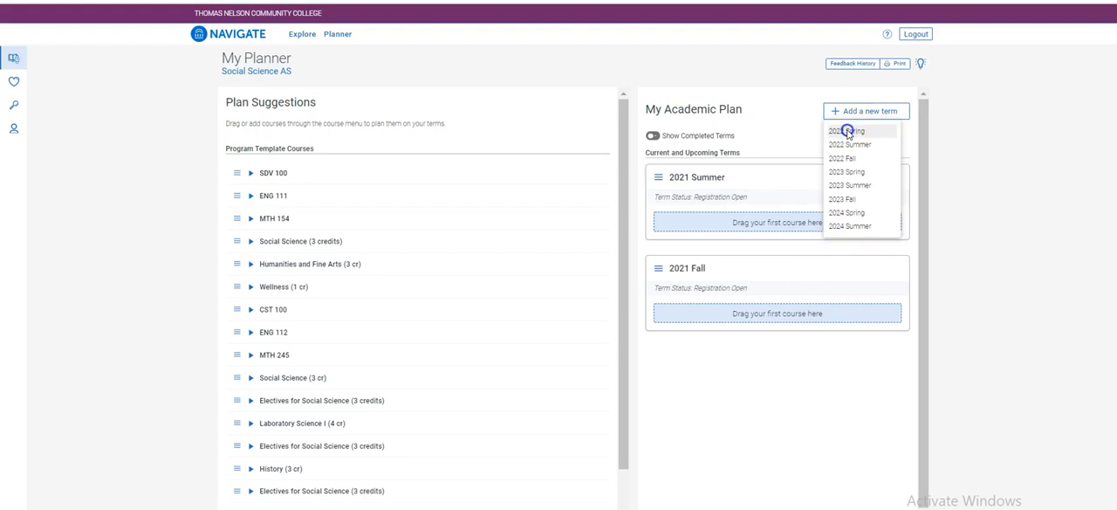
{"action": "left_click", "coordinate": [838, 130]}
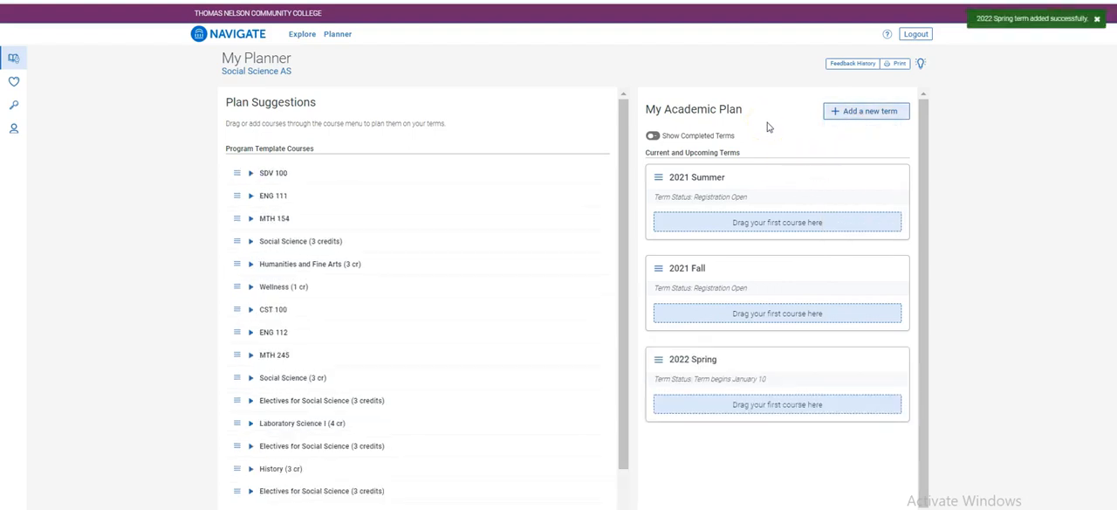
{"action": "mouse_move", "coordinate": [768, 279]}
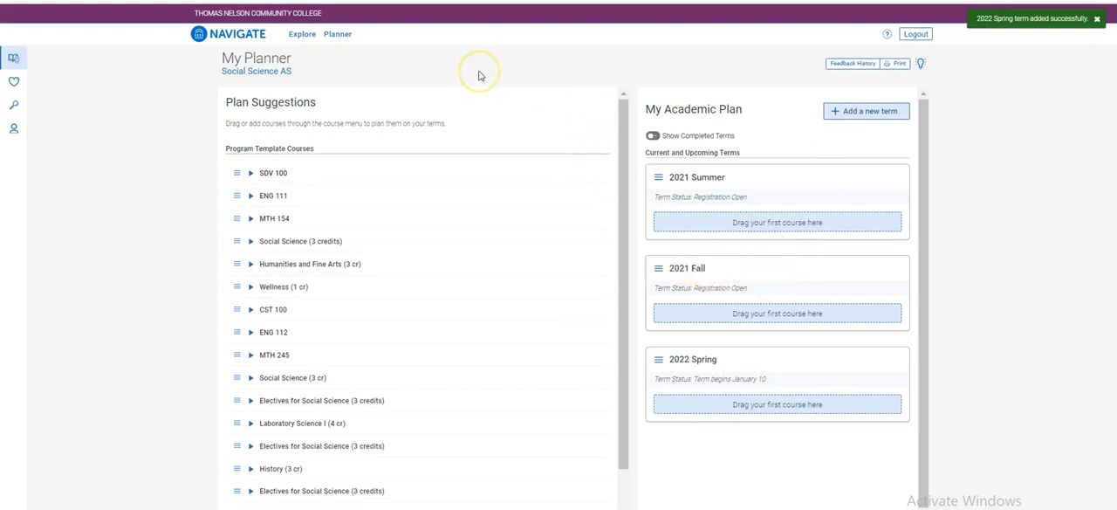
{"action": "mouse_move", "coordinate": [325, 83]}
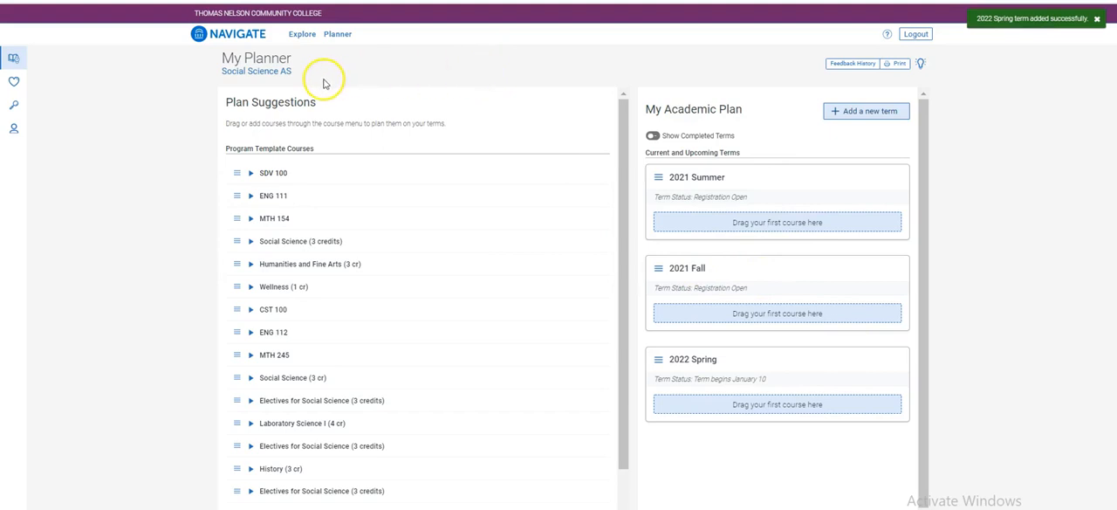
{"action": "mouse_move", "coordinate": [251, 76]}
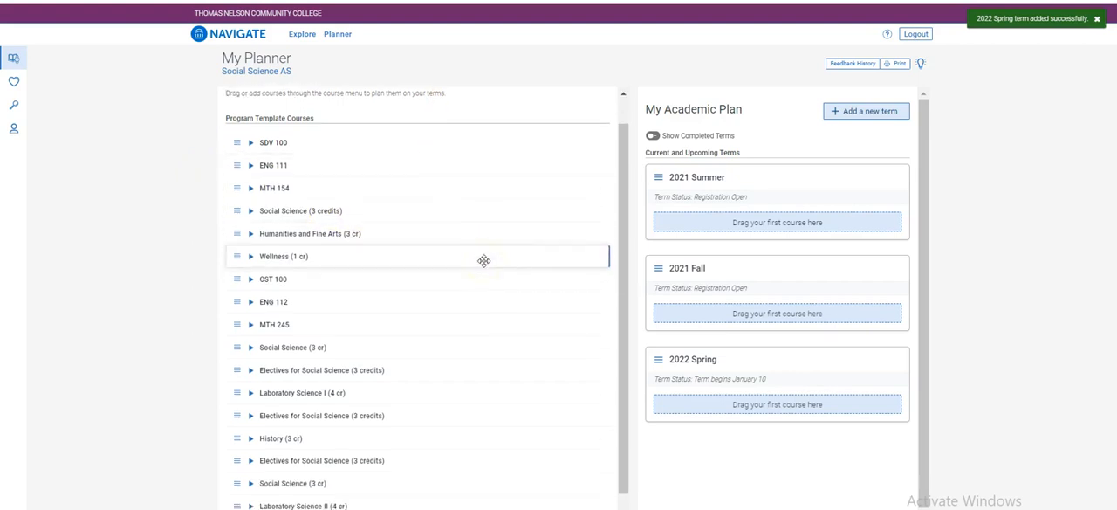
Add ENG 111 College Composition I from Plan Suggestions to the 2021 Fall term.
{"action": "scroll", "scroll_direction": "down", "scroll_amount": 3}
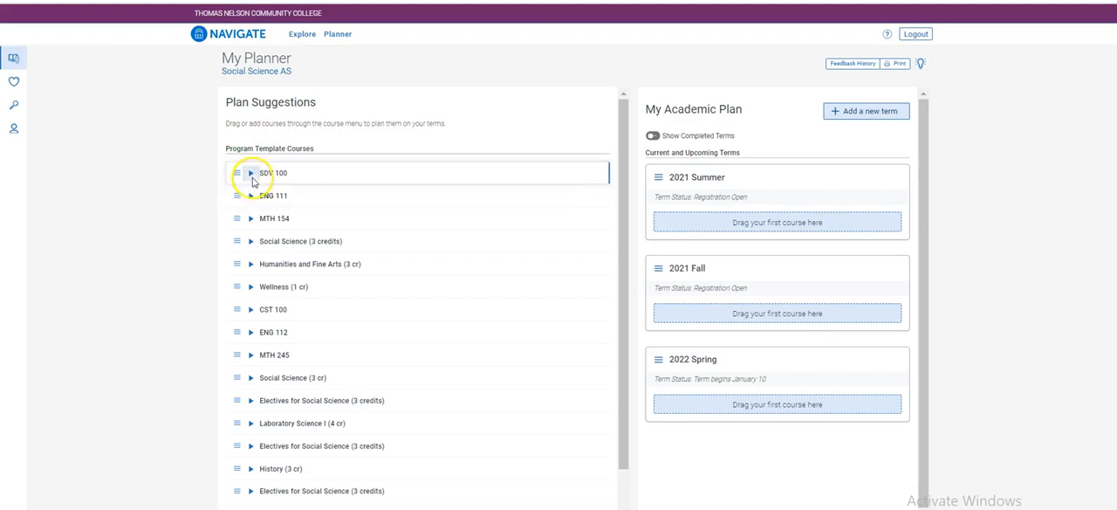
{"action": "left_click", "coordinate": [251, 172]}
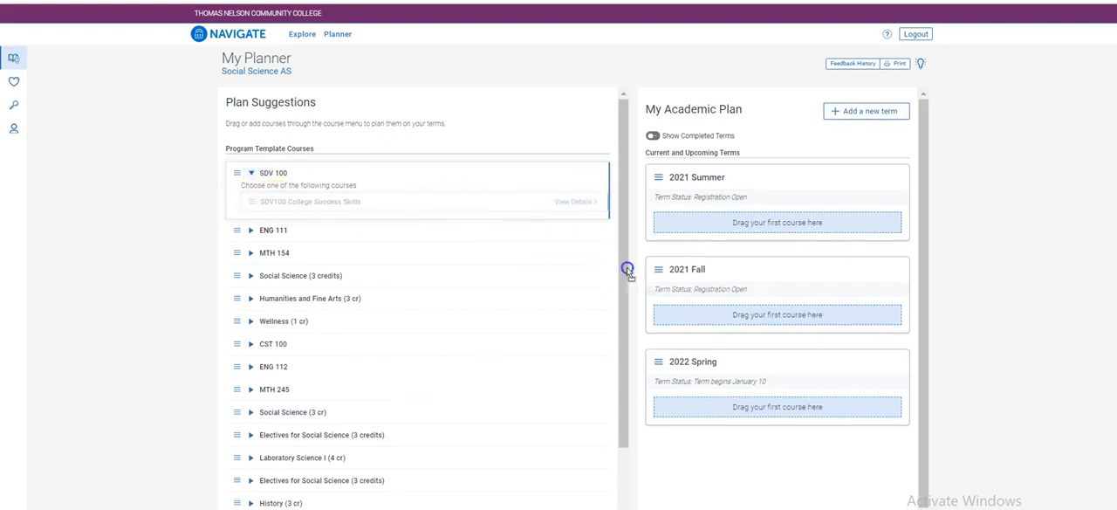
{"action": "mouse_move", "coordinate": [799, 287]}
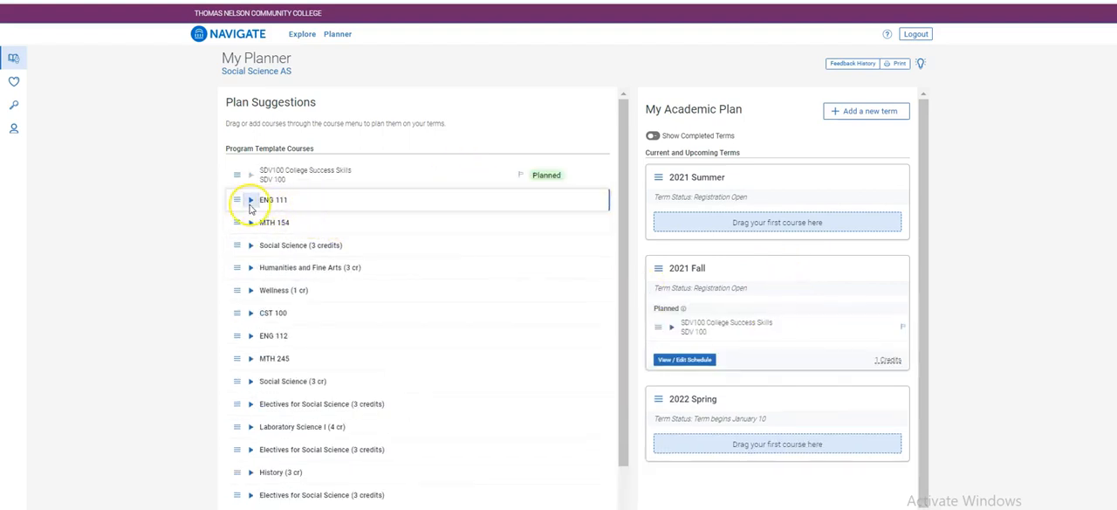
{"action": "left_click", "coordinate": [249, 199]}
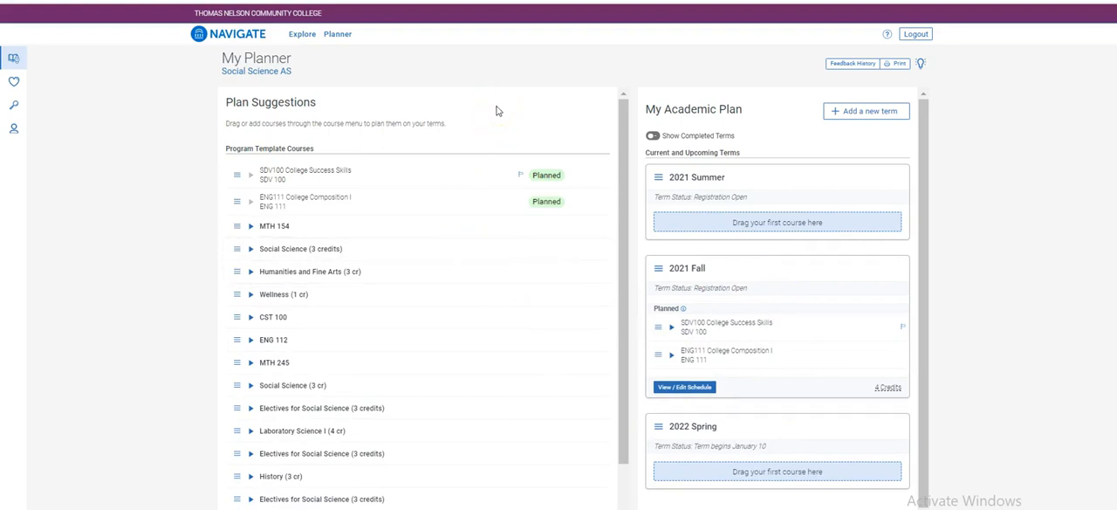
{"action": "scroll", "scroll_direction": "down", "scroll_amount": 3}
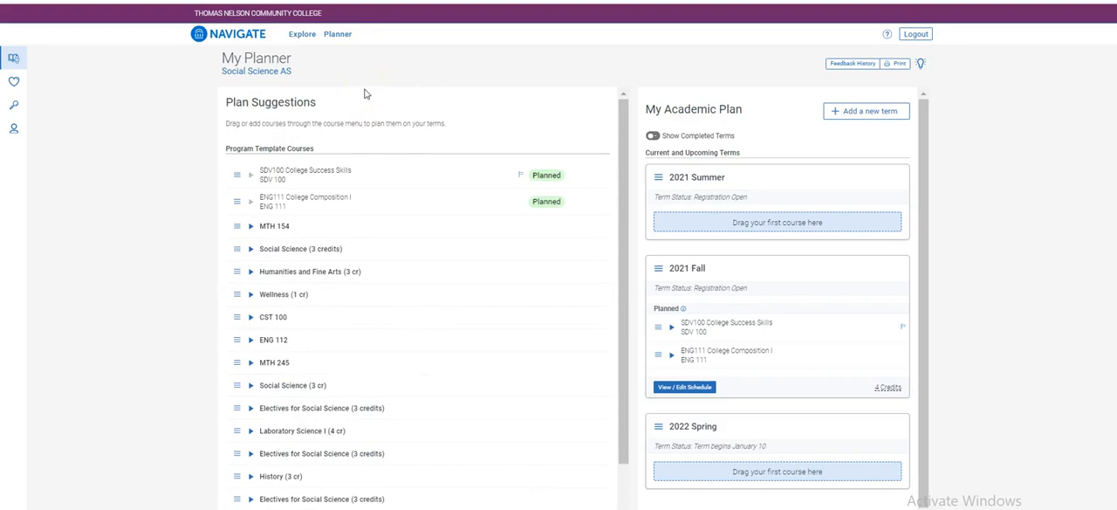
{"action": "mouse_move", "coordinate": [133, 96]}
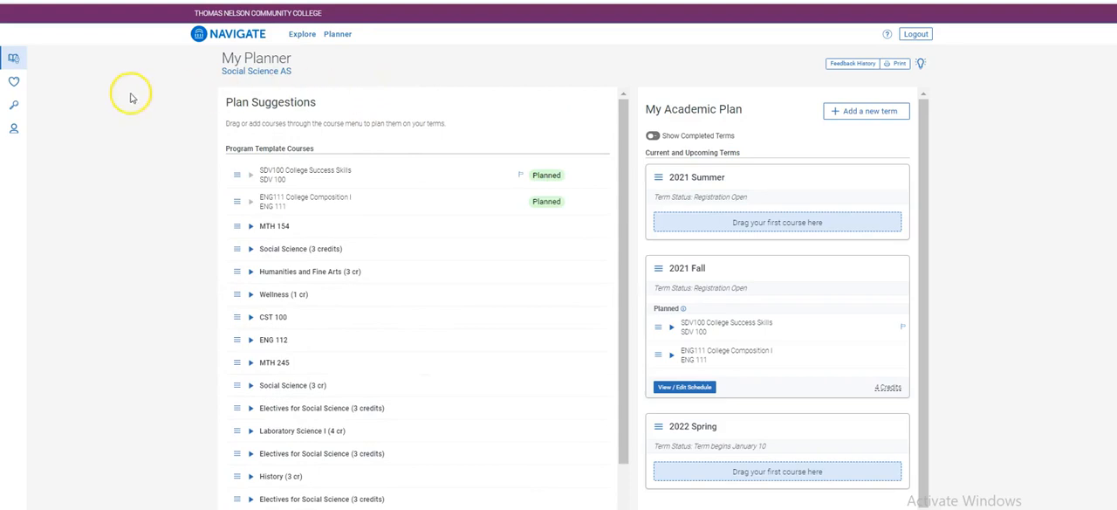
{"action": "mouse_move", "coordinate": [14, 107]}
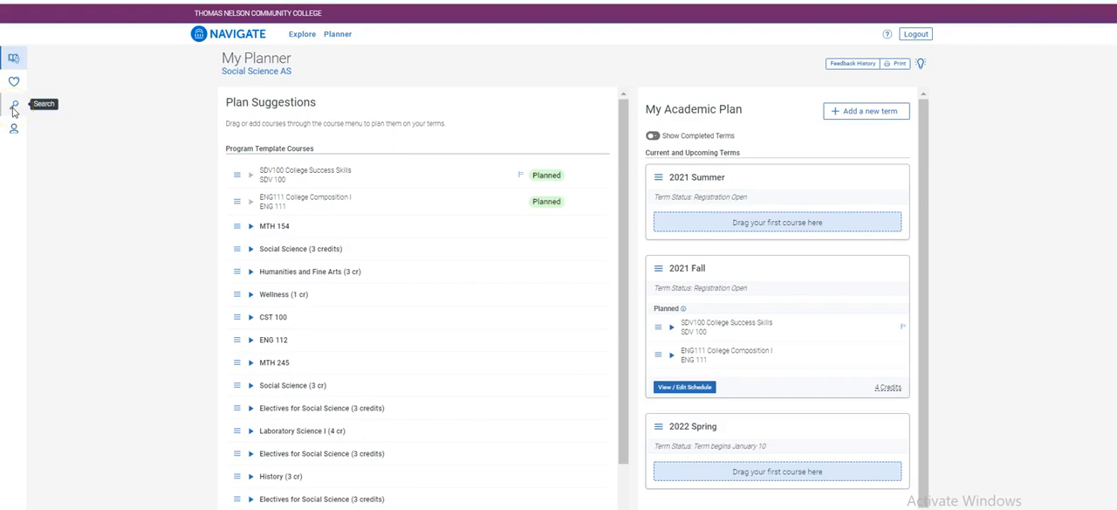
Search all fields for ART 121 to add Foundations of Drawing to 2021 Fall.
{"action": "left_click", "coordinate": [14, 105]}
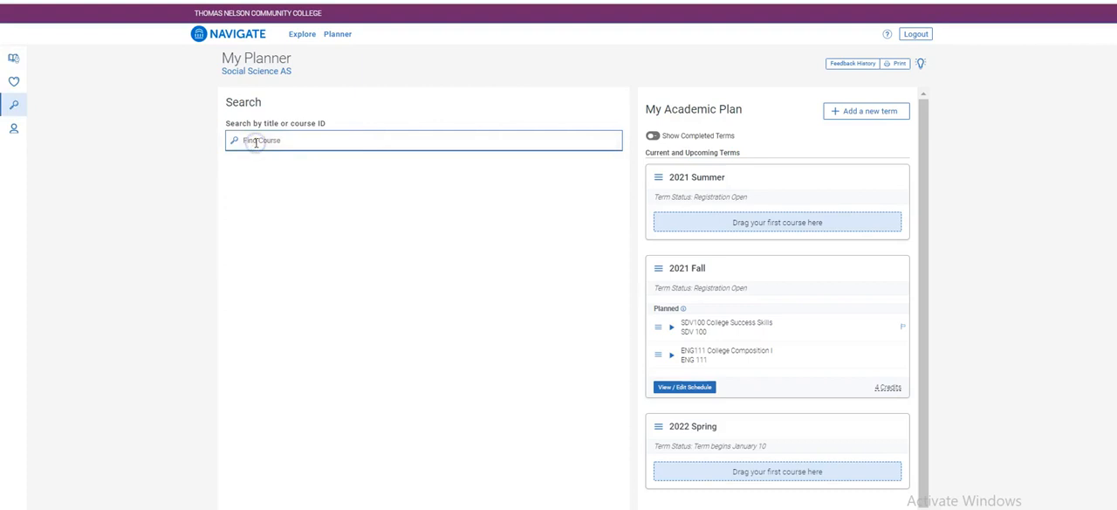
{"action": "mouse_move", "coordinate": [436, 162]}
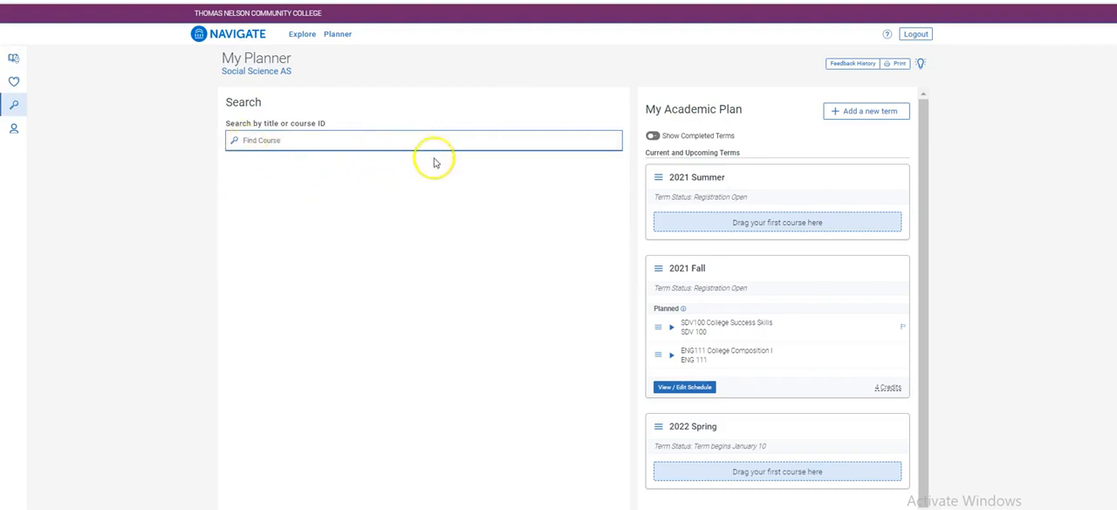
{"action": "type", "text": "ART 121"}
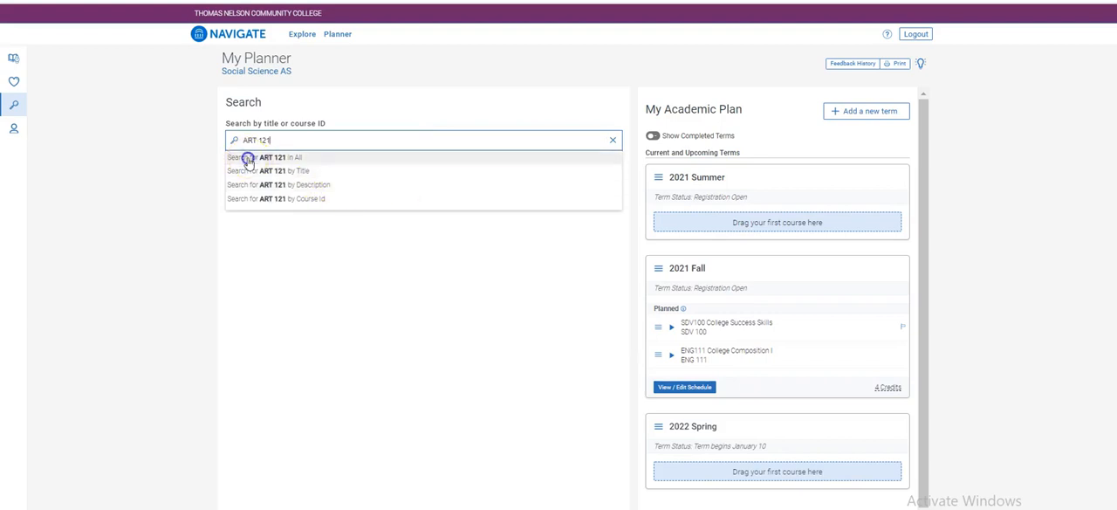
{"action": "left_click", "coordinate": [251, 157]}
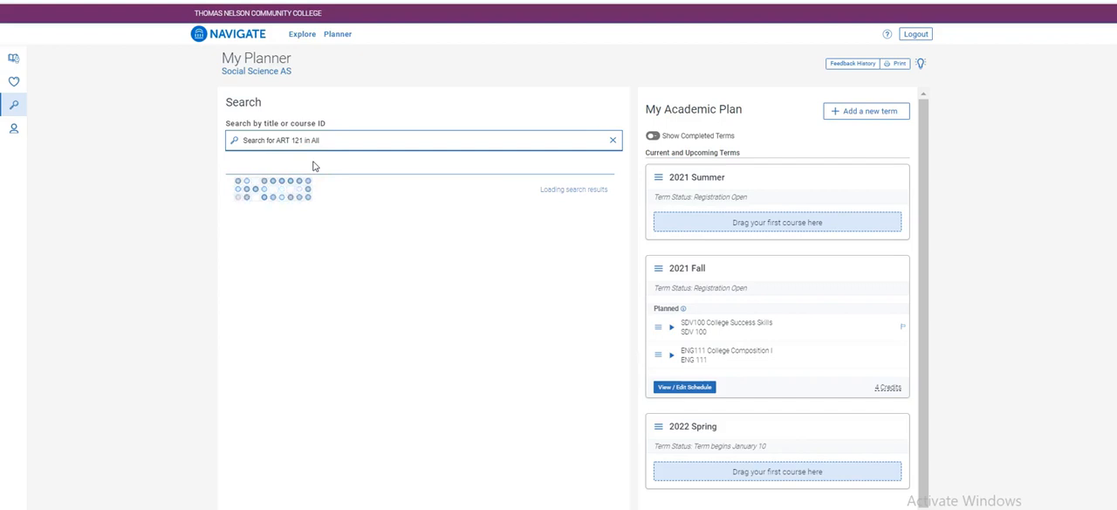
{"action": "mouse_move", "coordinate": [360, 164]}
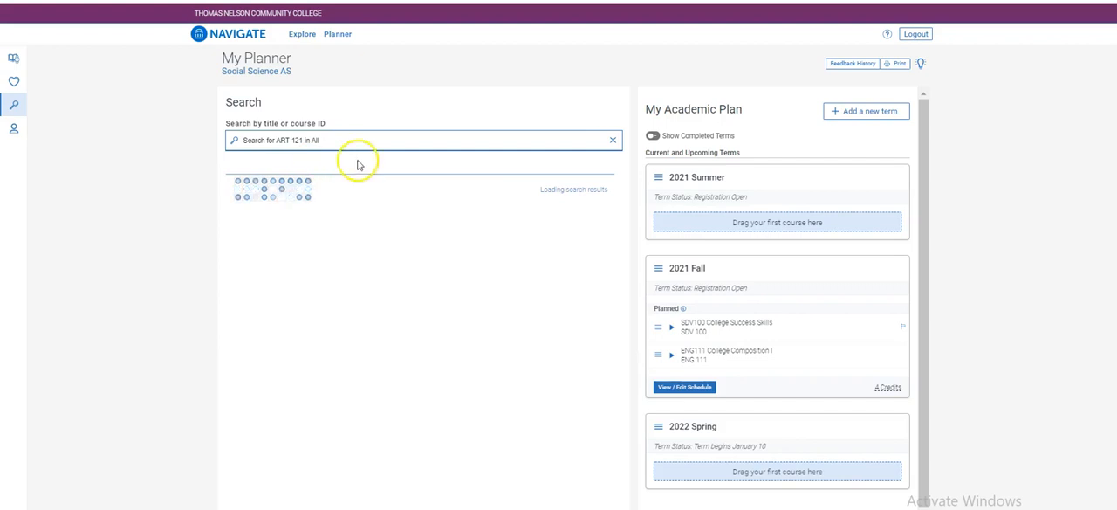
{"action": "mouse_move", "coordinate": [363, 260]}
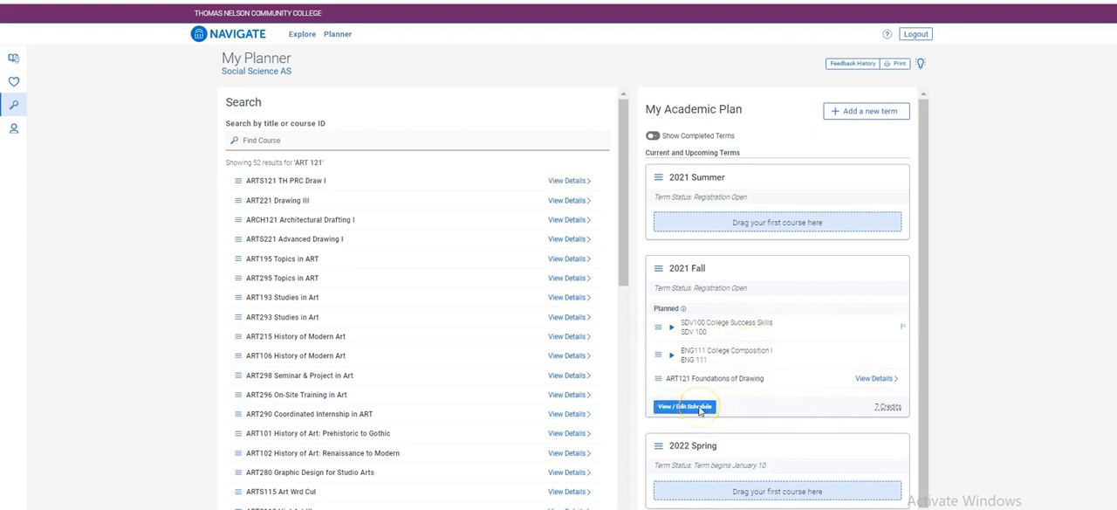
Enter the 2021 Fall schedule builder listing ART121, ENG 111 and SDV 100.
{"action": "left_click", "coordinate": [685, 405]}
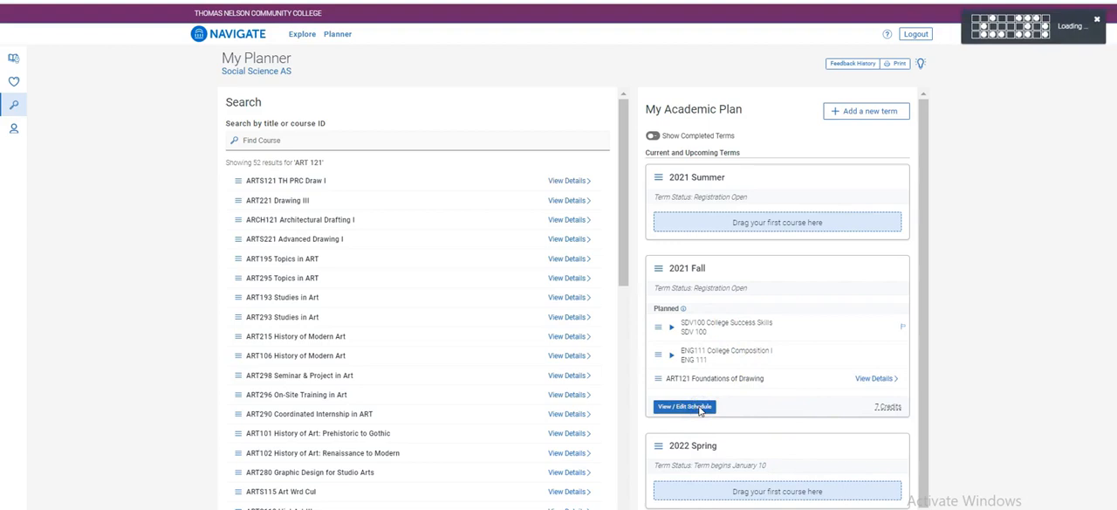
{"action": "left_click", "coordinate": [688, 405]}
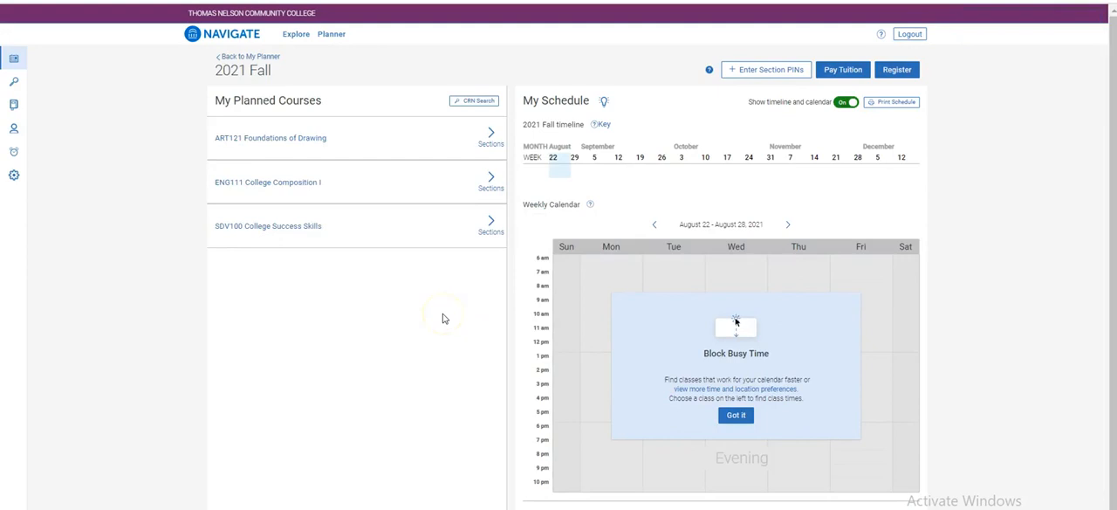
{"action": "mouse_move", "coordinate": [423, 283]}
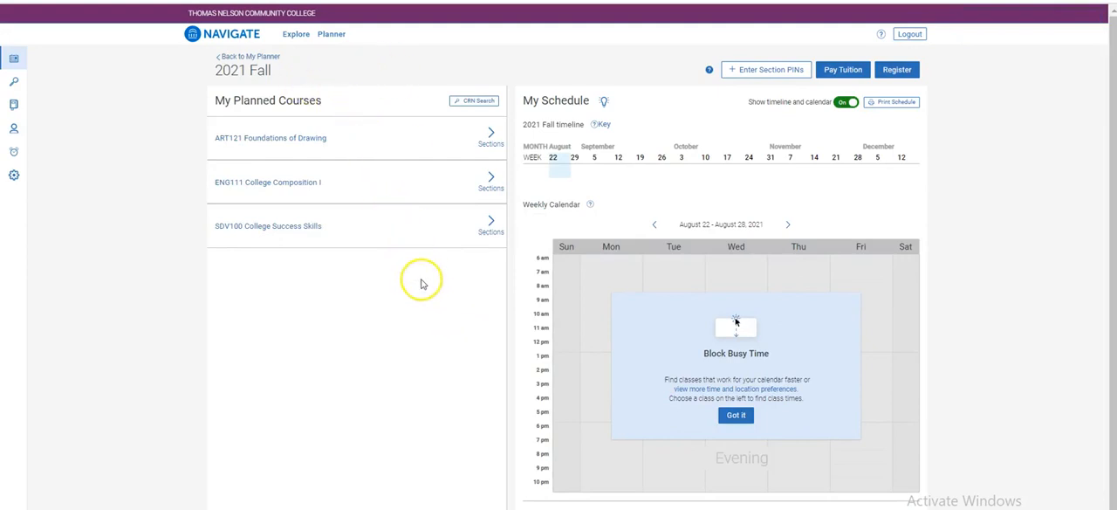
{"action": "mouse_move", "coordinate": [425, 290]}
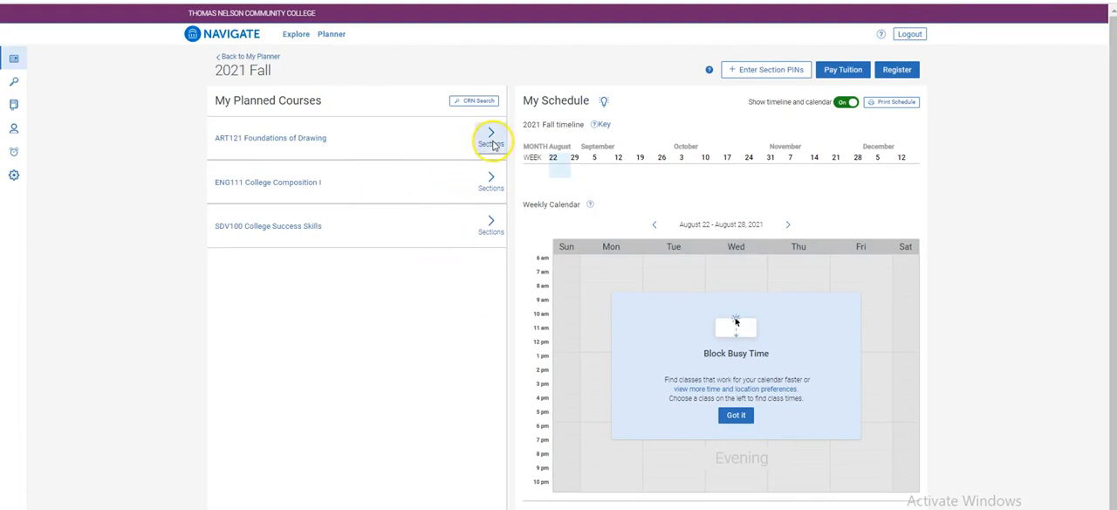
Place the Tue/Thu ART121 section, an ENG111 section and an accelerated online SDV100 section on the calendar.
{"action": "left_click", "coordinate": [491, 138]}
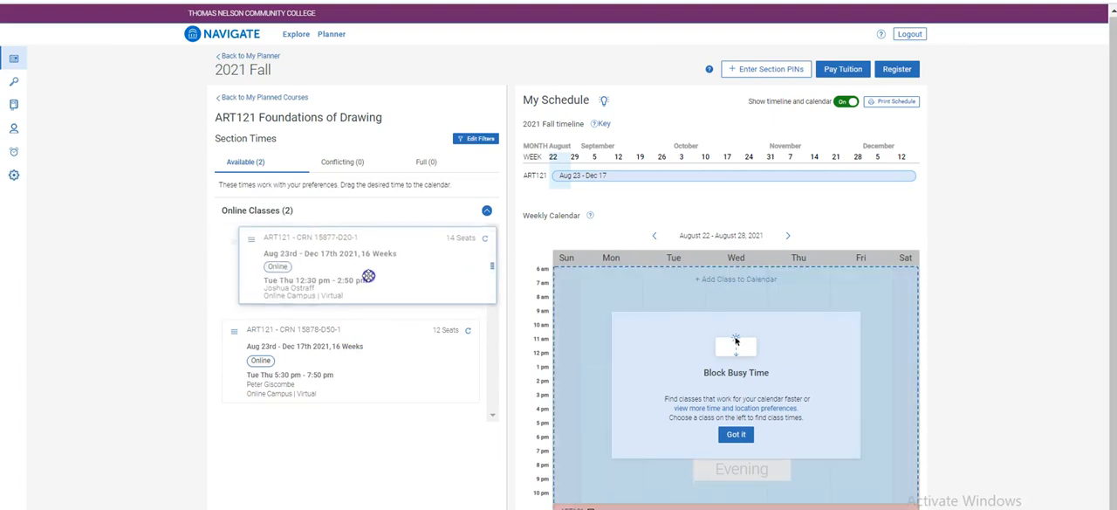
{"action": "left_click_drag", "start_coordinate": [366, 265], "coordinate": [715, 355]}
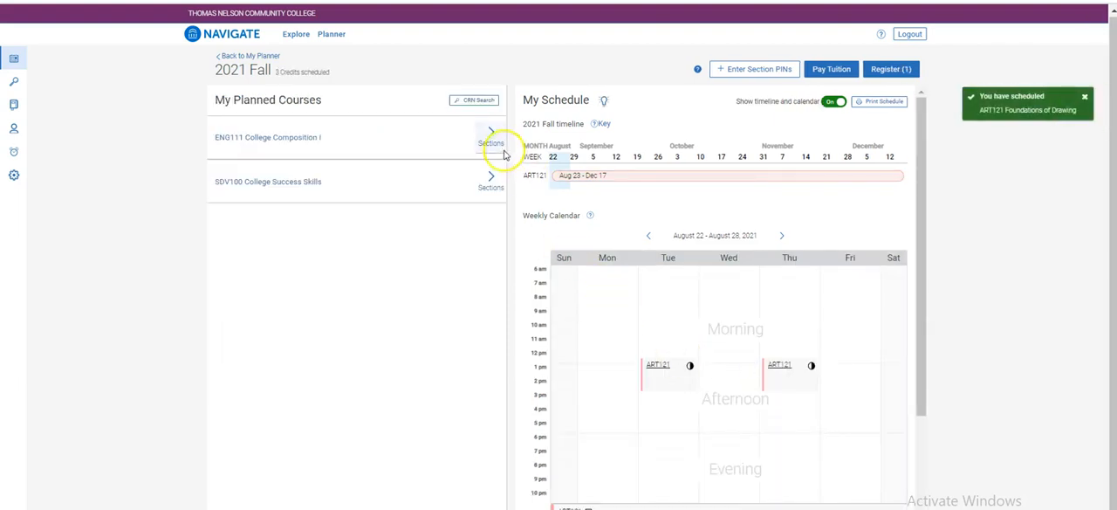
{"action": "left_click", "coordinate": [491, 143]}
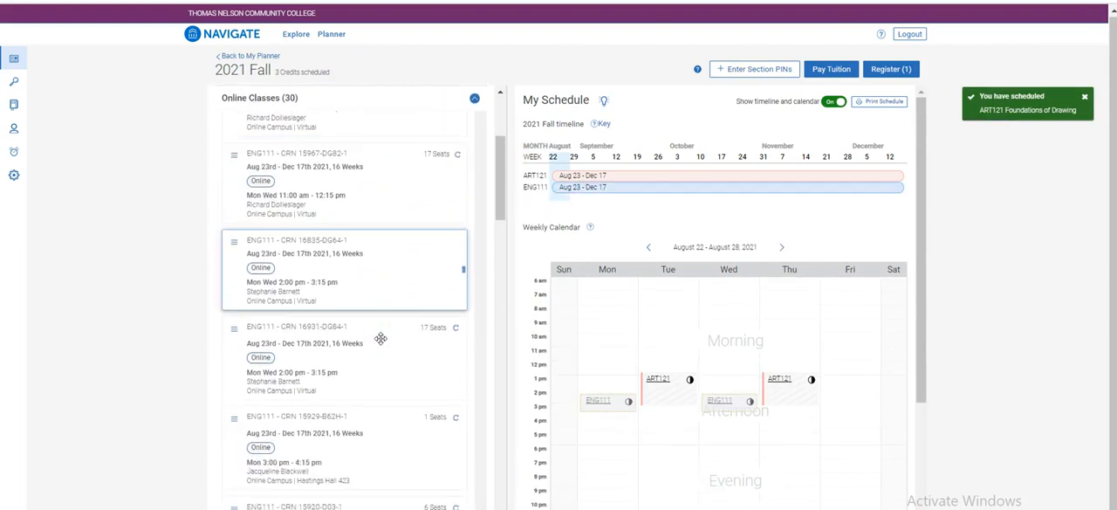
{"action": "scroll", "scroll_direction": "down", "scroll_amount": 3}
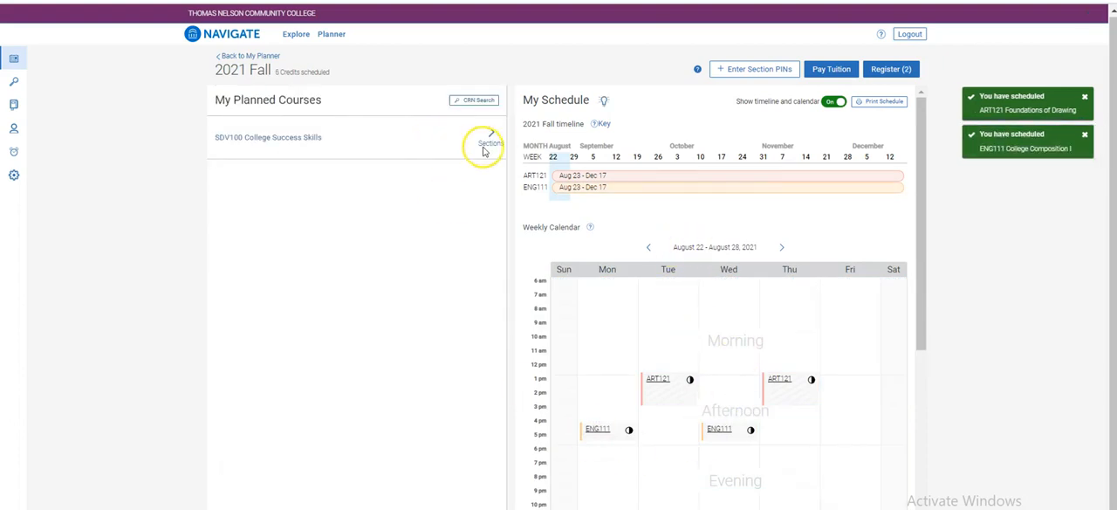
{"action": "left_click", "coordinate": [485, 143]}
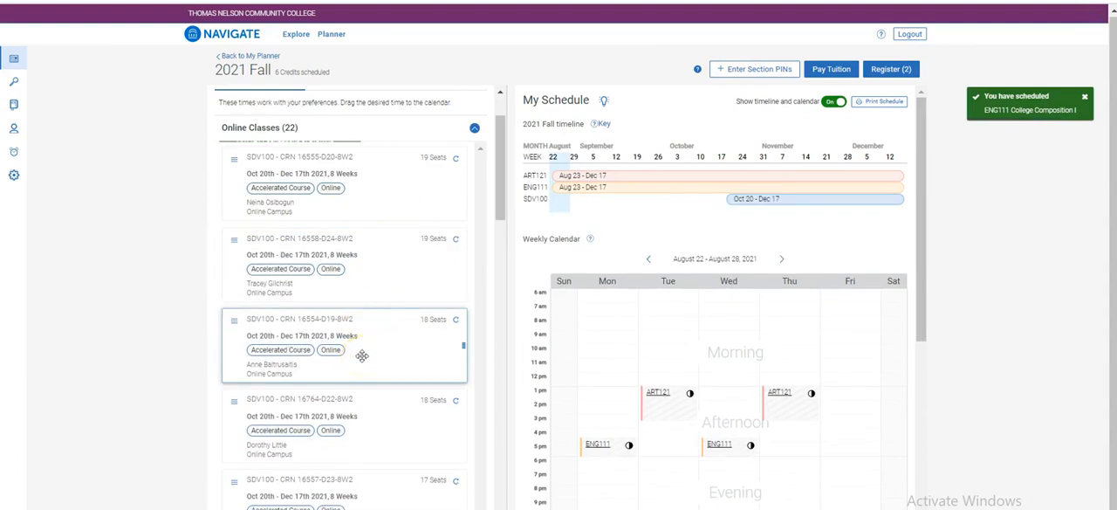
{"action": "left_click_drag", "start_coordinate": [344, 345], "coordinate": [725, 405]}
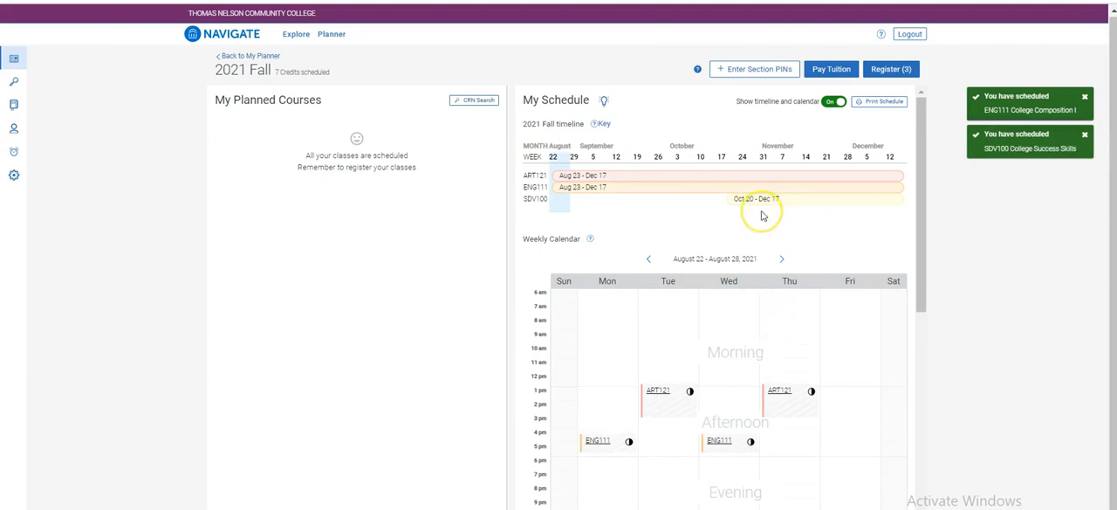
{"action": "mouse_move", "coordinate": [705, 250]}
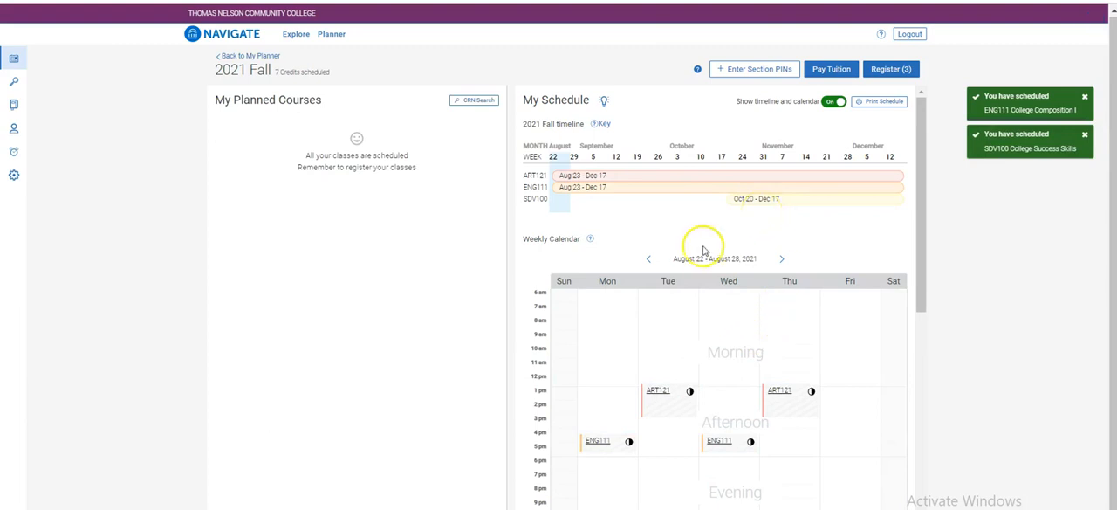
{"action": "scroll", "scroll_direction": "down", "scroll_amount": 3}
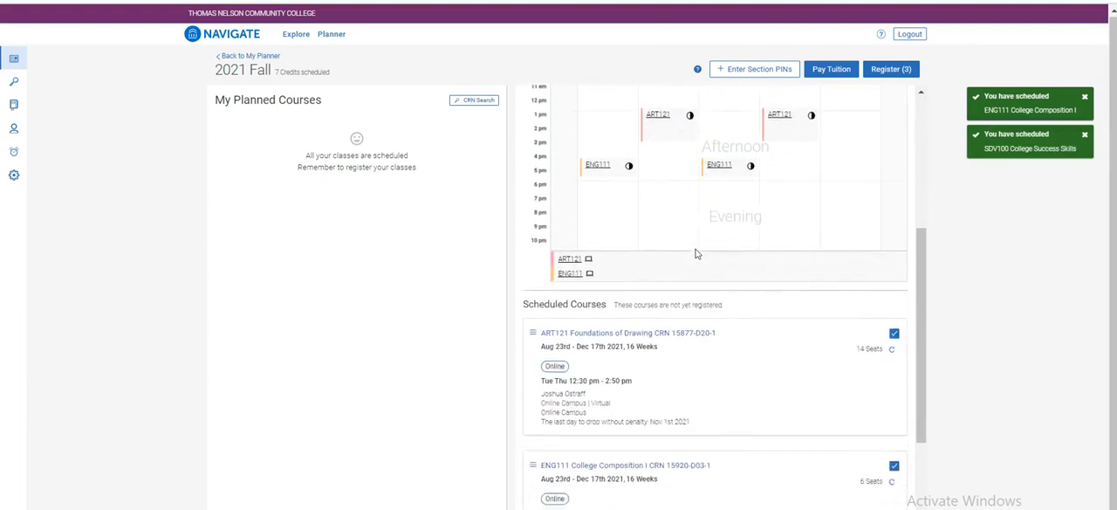
{"action": "scroll", "scroll_direction": "down", "scroll_amount": 3}
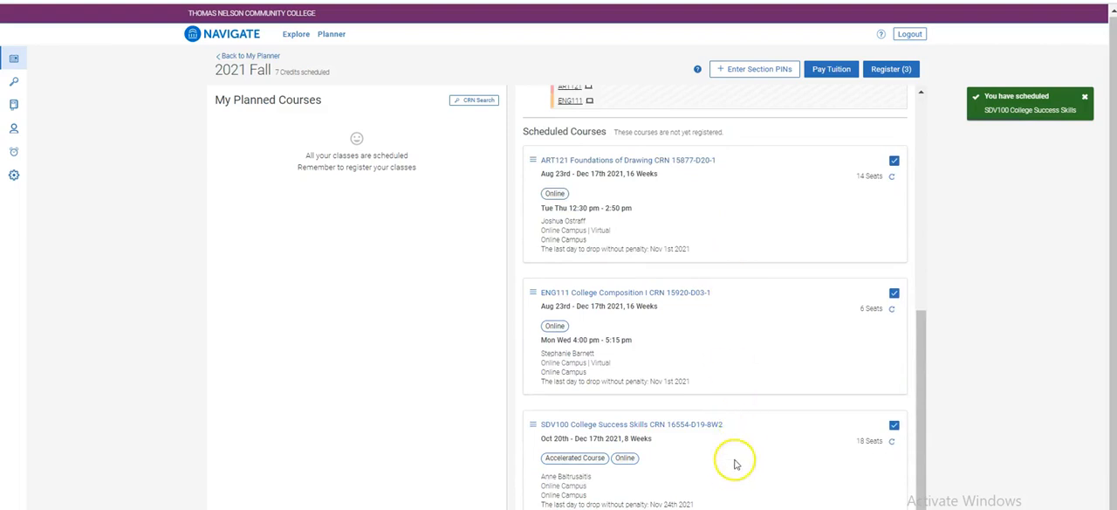
{"action": "mouse_move", "coordinate": [890, 77]}
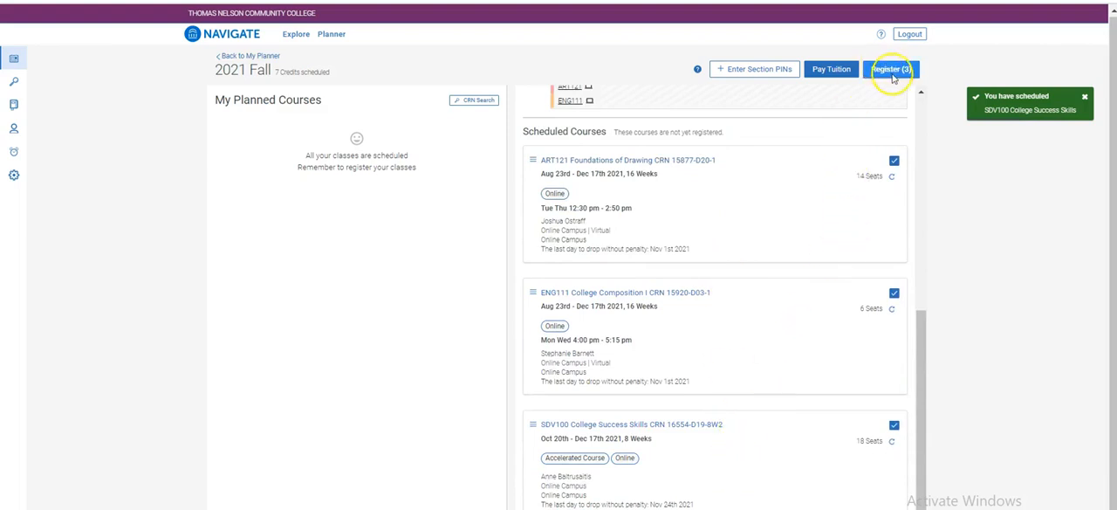
Register the three scheduled courses; ENG111 and SDV100 added, ART121 rejected as invalid.
{"action": "left_click", "coordinate": [893, 70]}
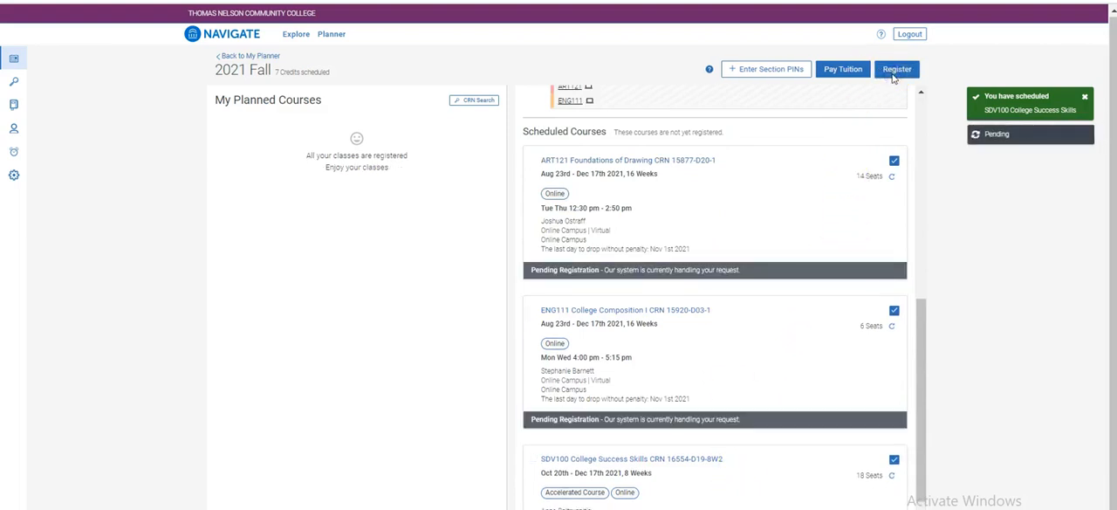
{"action": "left_click", "coordinate": [898, 70]}
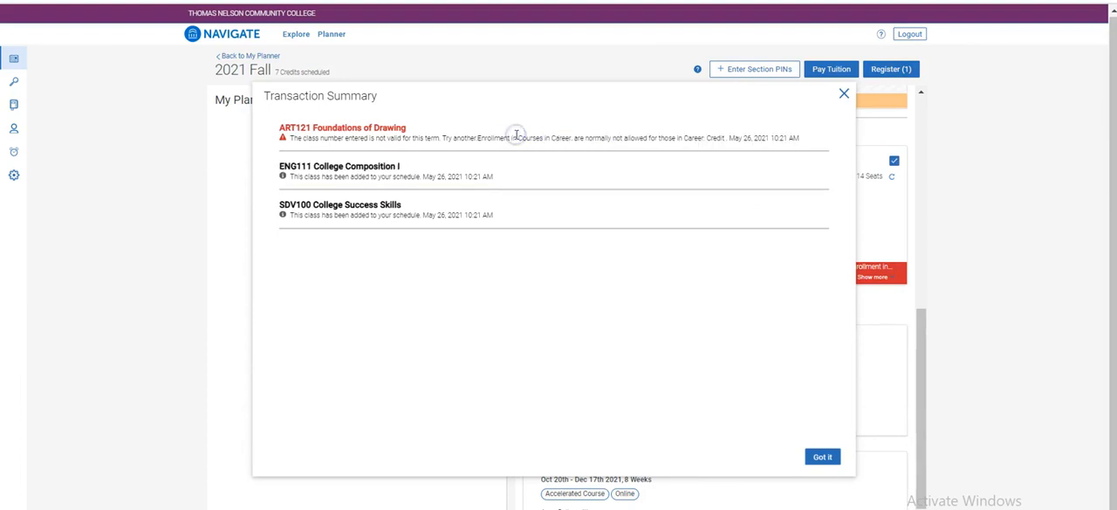
{"action": "mouse_move", "coordinate": [597, 277]}
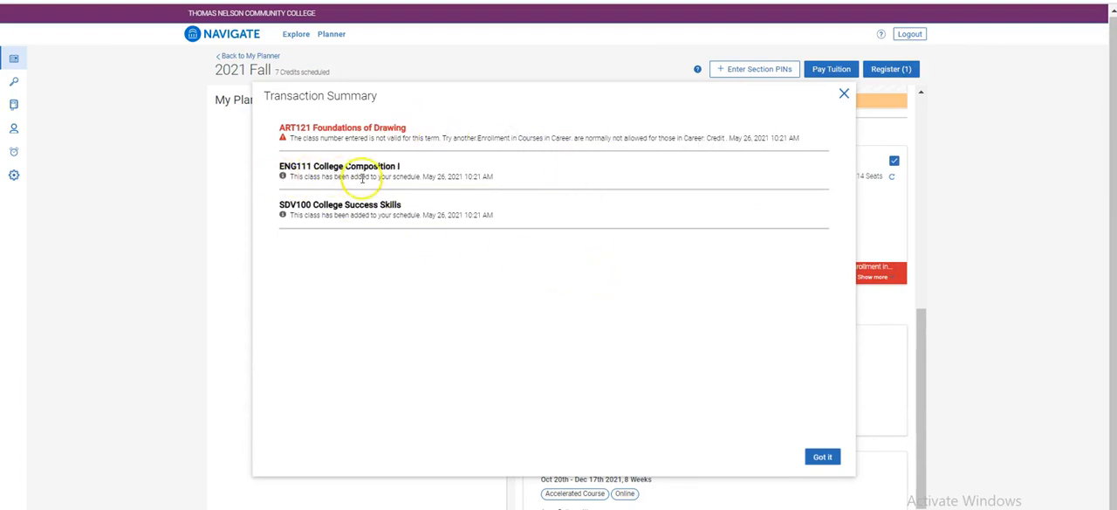
{"action": "mouse_move", "coordinate": [374, 225]}
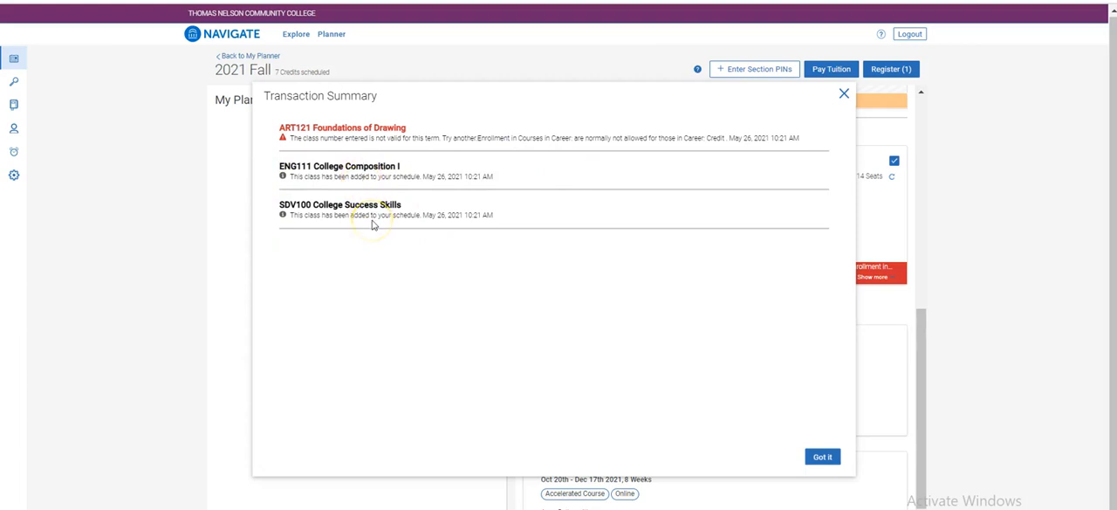
{"action": "mouse_move", "coordinate": [363, 227]}
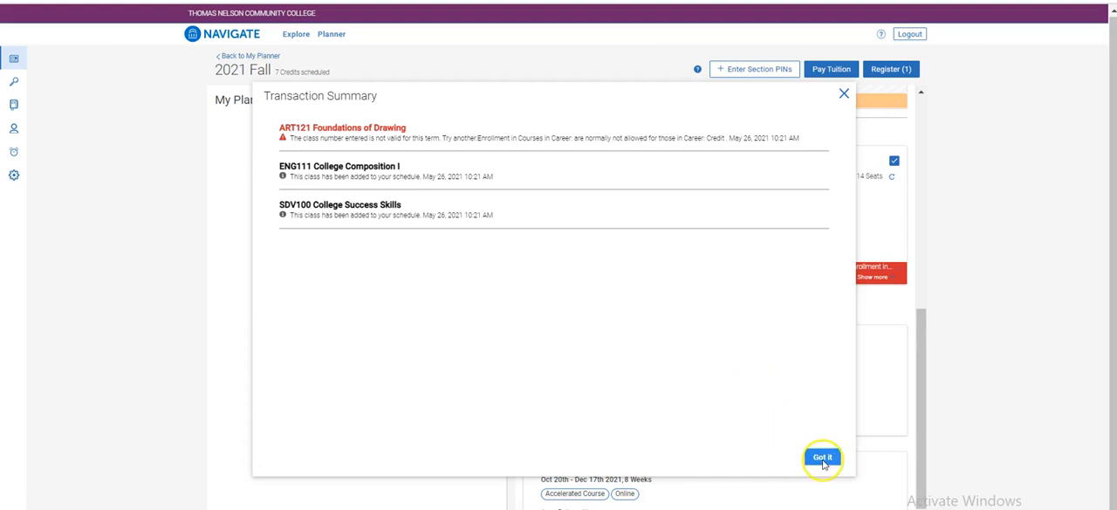
Dismiss the results summary, unschedule ART121 Foundations of Drawing, and list its available sections.
{"action": "left_click", "coordinate": [824, 458]}
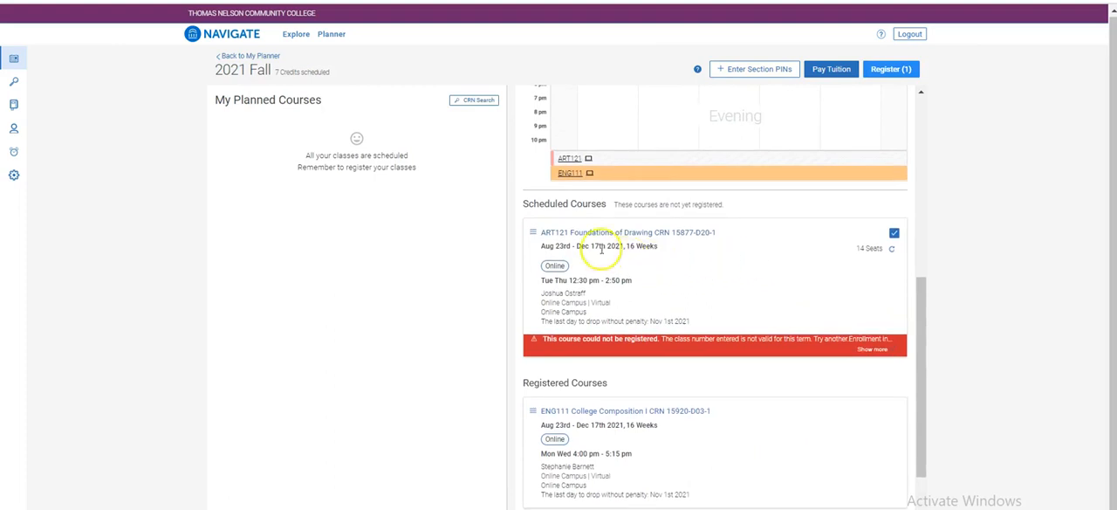
{"action": "mouse_move", "coordinate": [532, 232]}
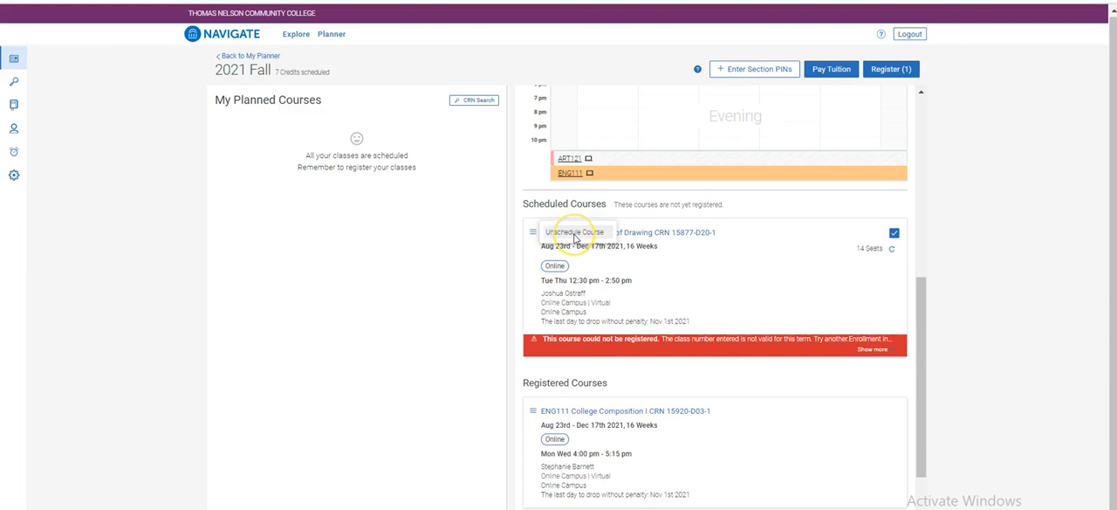
{"action": "left_click", "coordinate": [572, 230]}
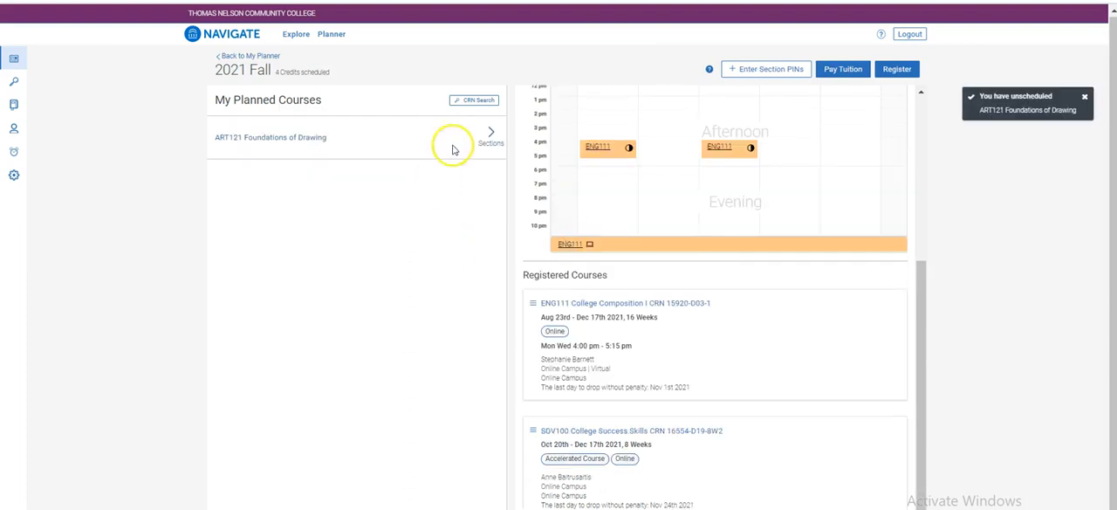
{"action": "left_click", "coordinate": [491, 137]}
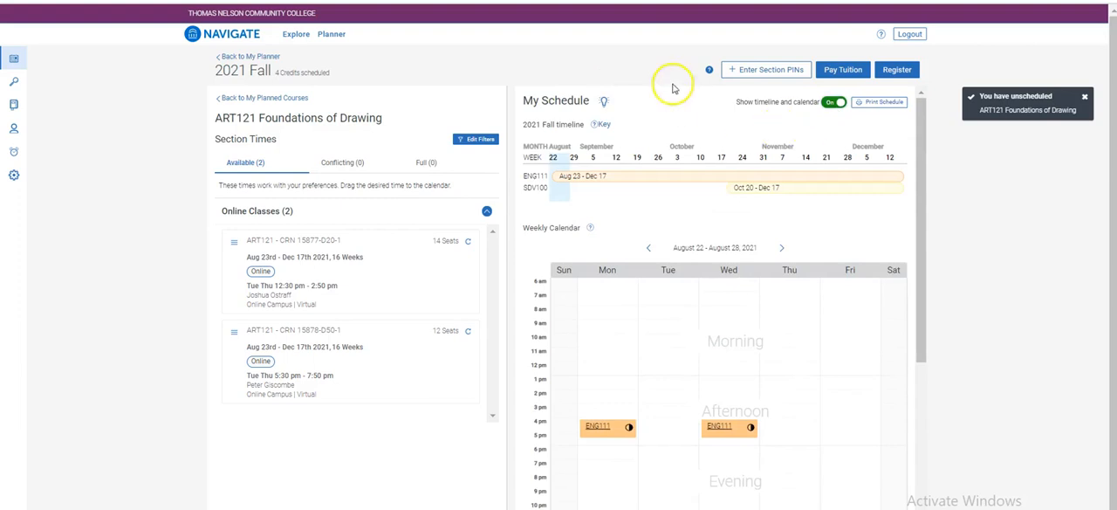
{"action": "mouse_move", "coordinate": [635, 49]}
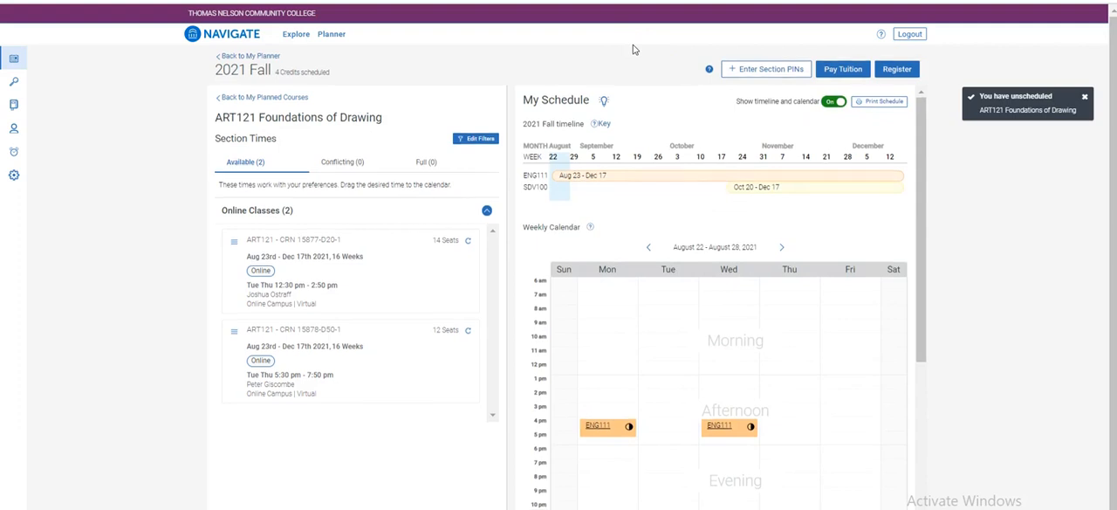
Drop the registered ENG111 College Composition I course, leaving the drop request pending.
{"action": "scroll", "scroll_direction": "down", "scroll_amount": 3}
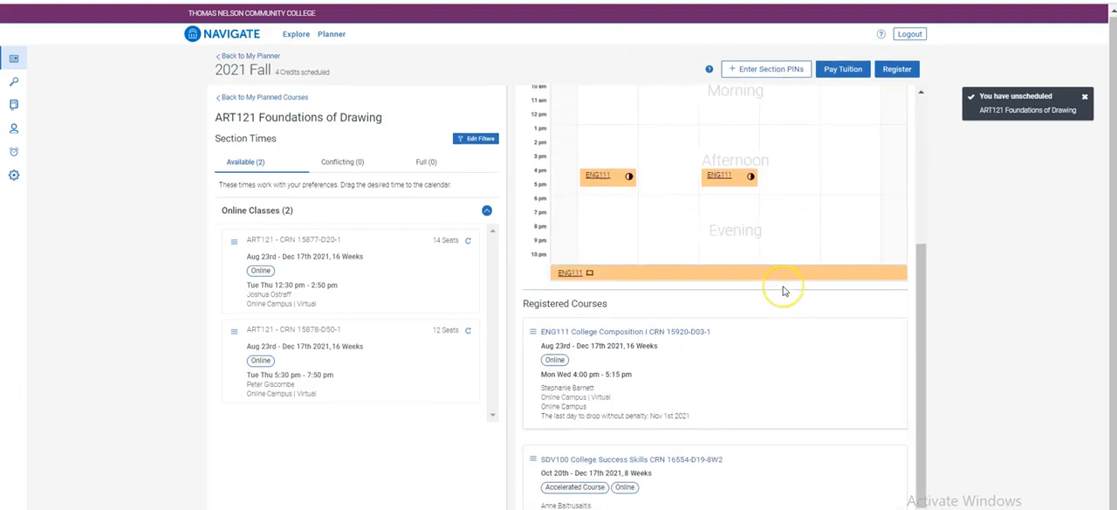
{"action": "scroll", "scroll_direction": "down", "scroll_amount": 3}
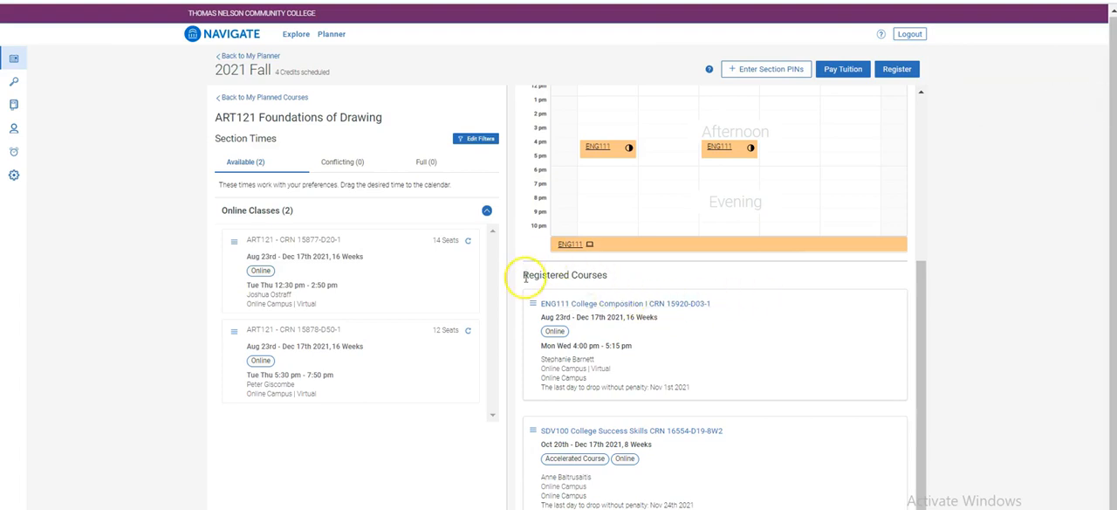
{"action": "left_click", "coordinate": [531, 304]}
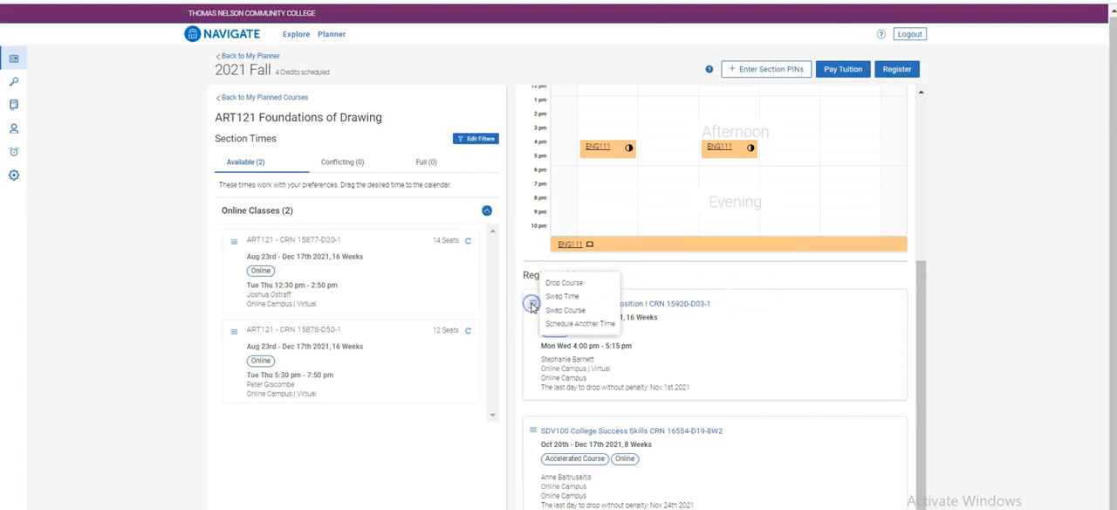
{"action": "mouse_move", "coordinate": [597, 293]}
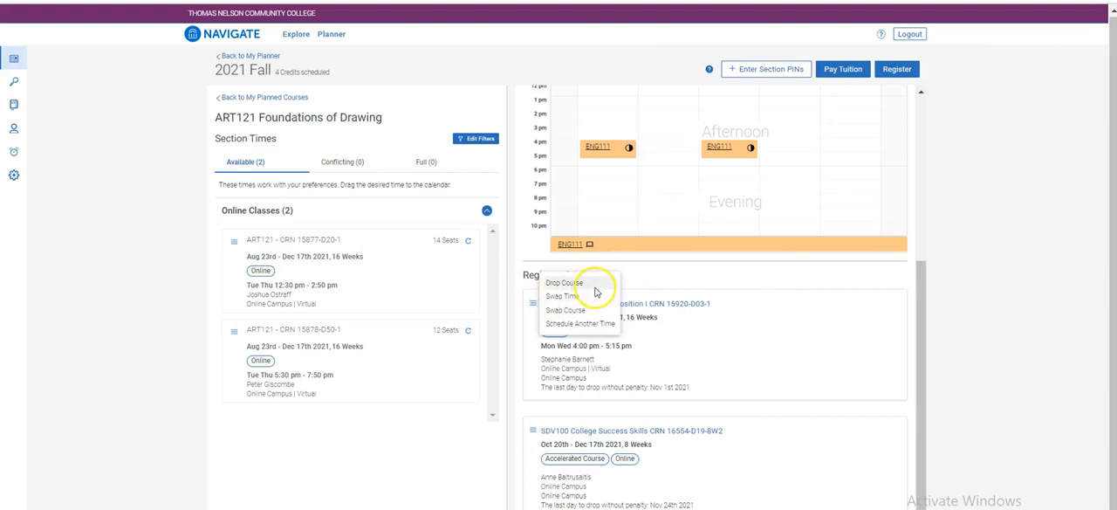
{"action": "mouse_move", "coordinate": [599, 326]}
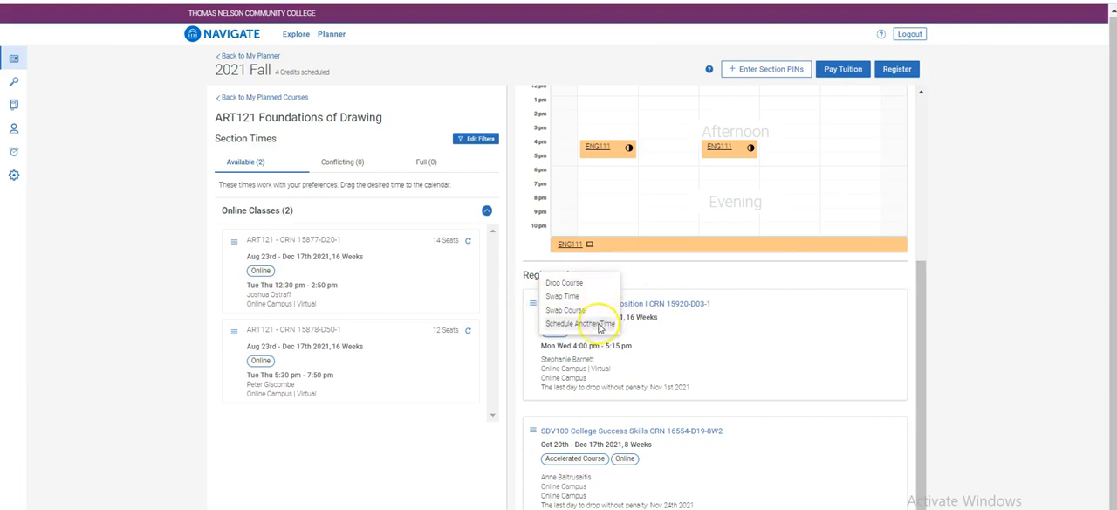
{"action": "mouse_move", "coordinate": [594, 297]}
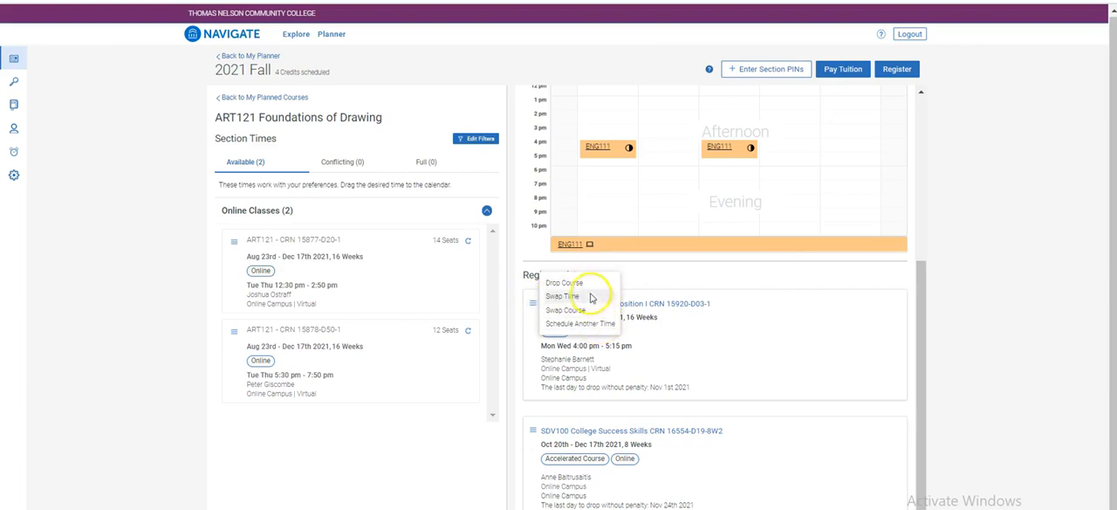
{"action": "left_click", "coordinate": [573, 282]}
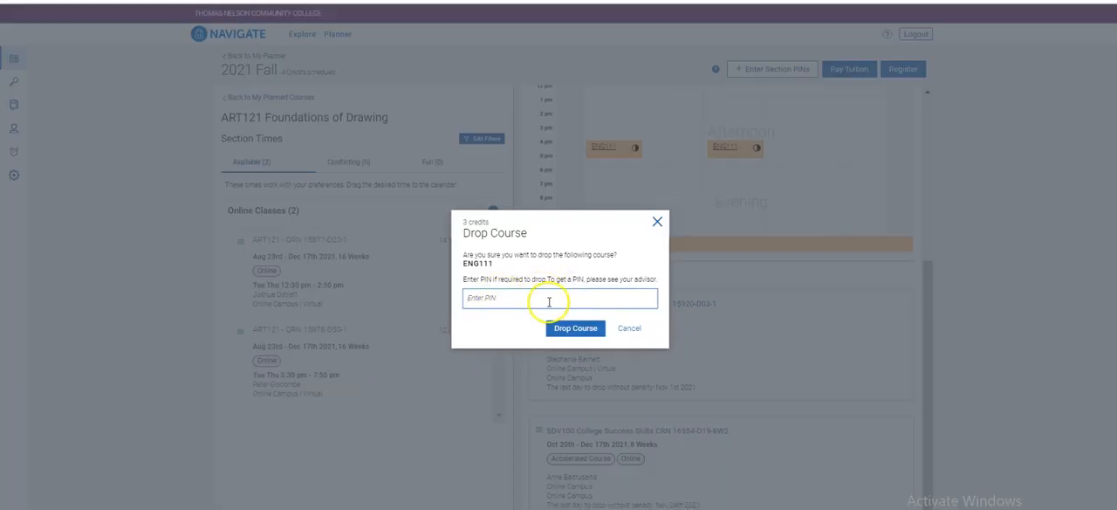
{"action": "left_click", "coordinate": [576, 328]}
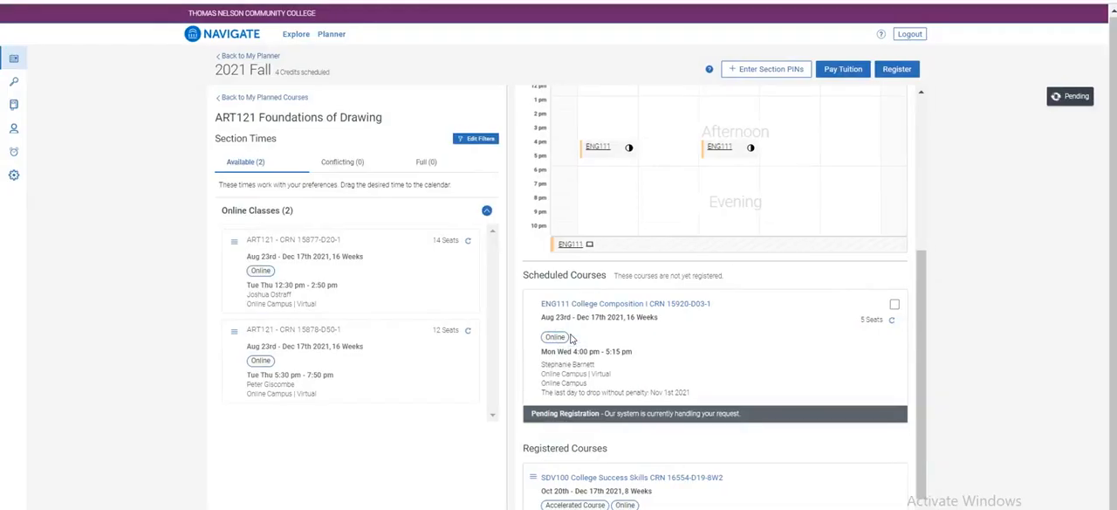